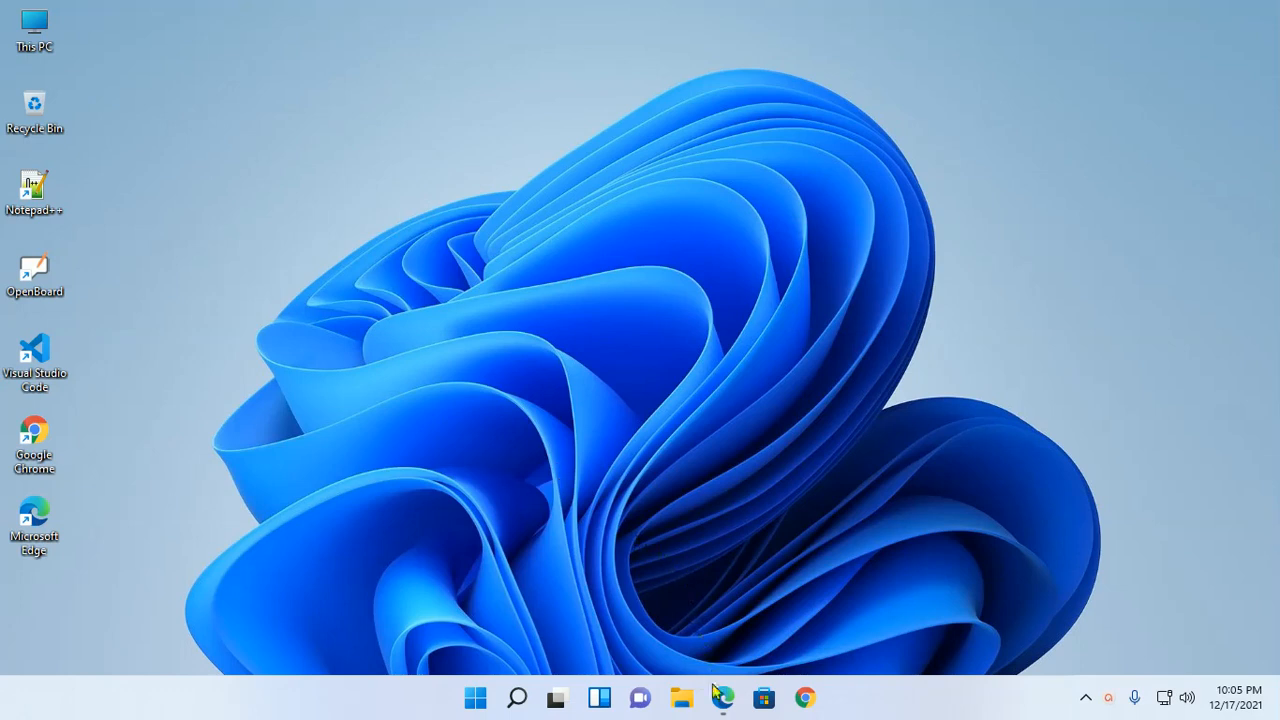
- Open go.dev in Edge and scroll its Downloads page to Featured downloads
{"action": "left_click", "coordinate": [722, 697]}
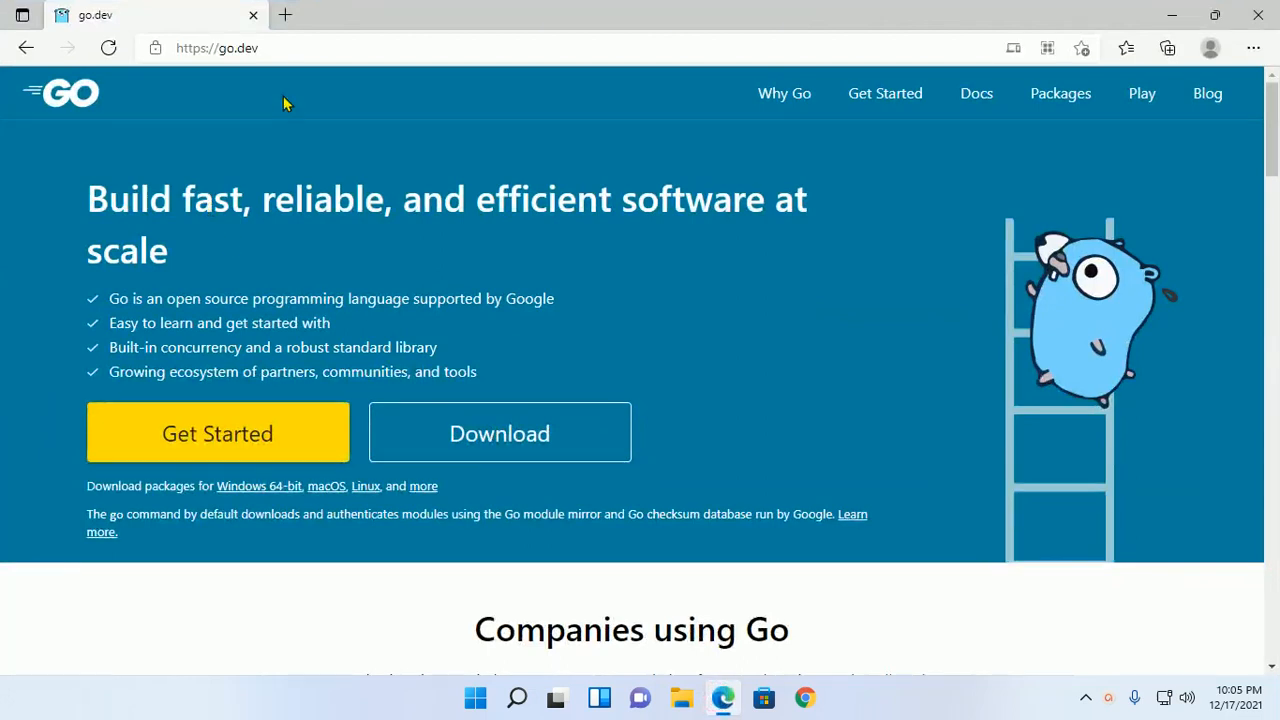
{"action": "mouse_move", "coordinate": [348, 113]}
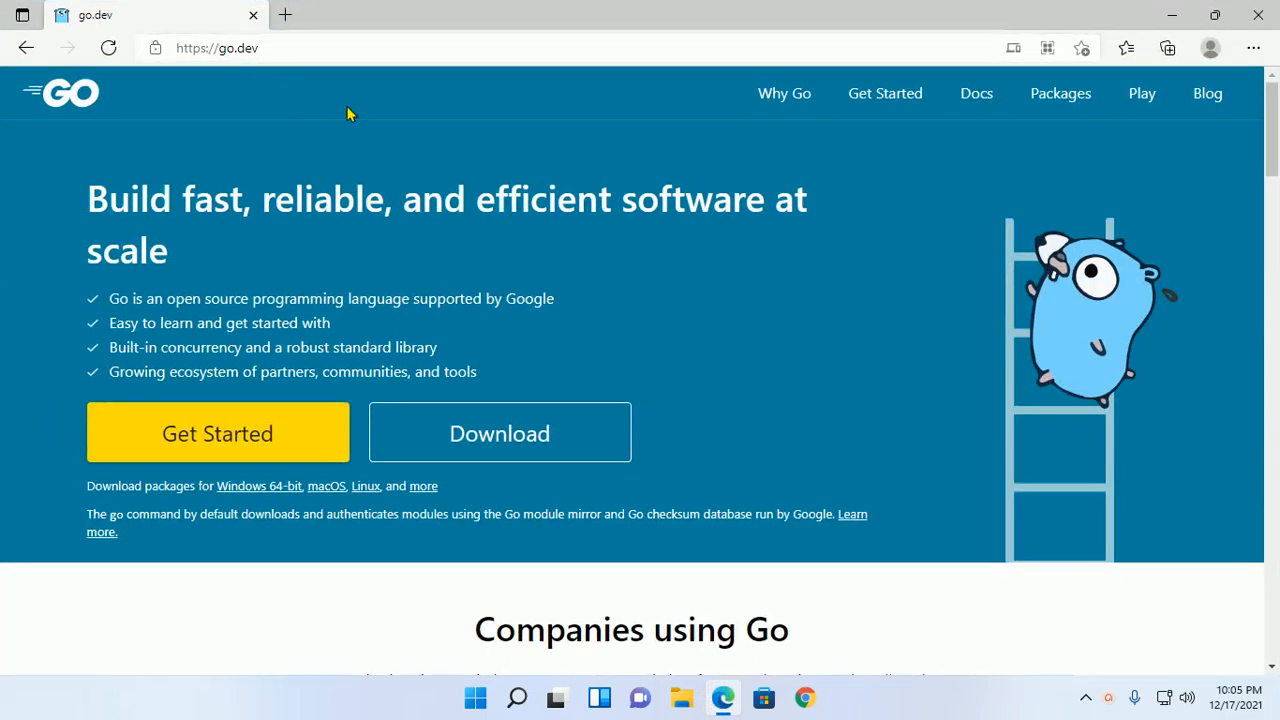
{"action": "mouse_move", "coordinate": [976, 93]}
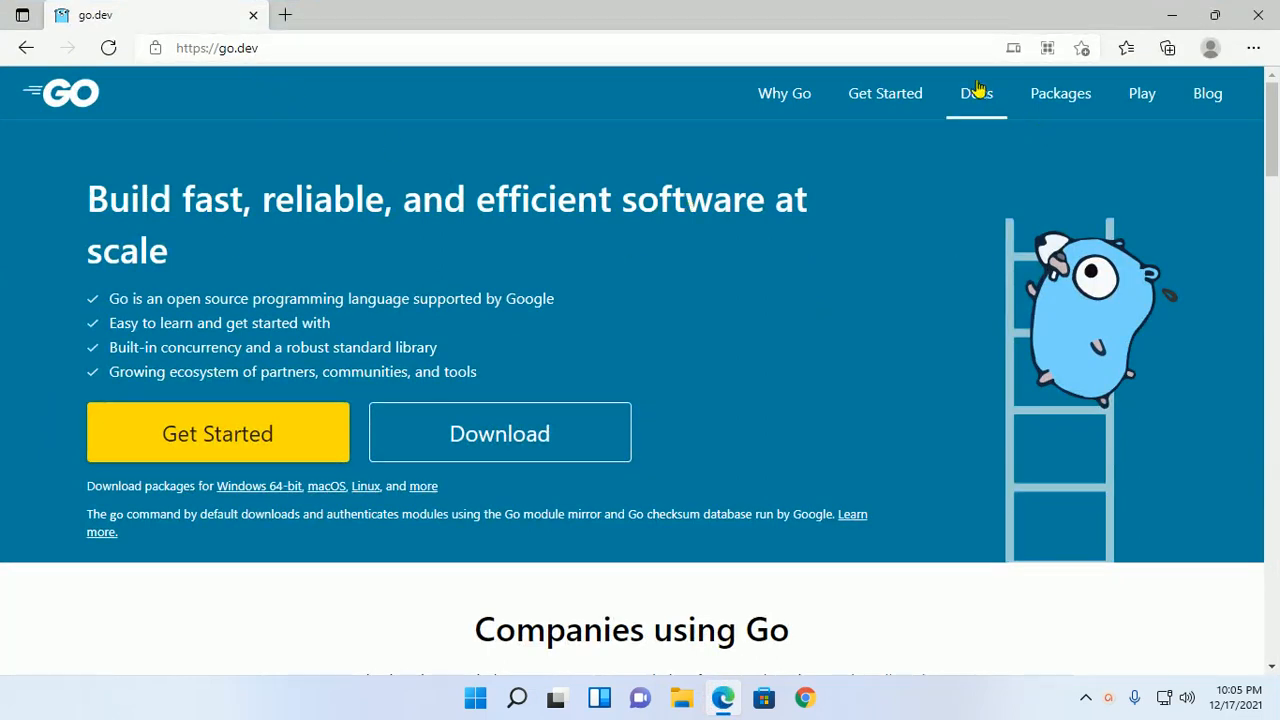
{"action": "mouse_move", "coordinate": [515, 446]}
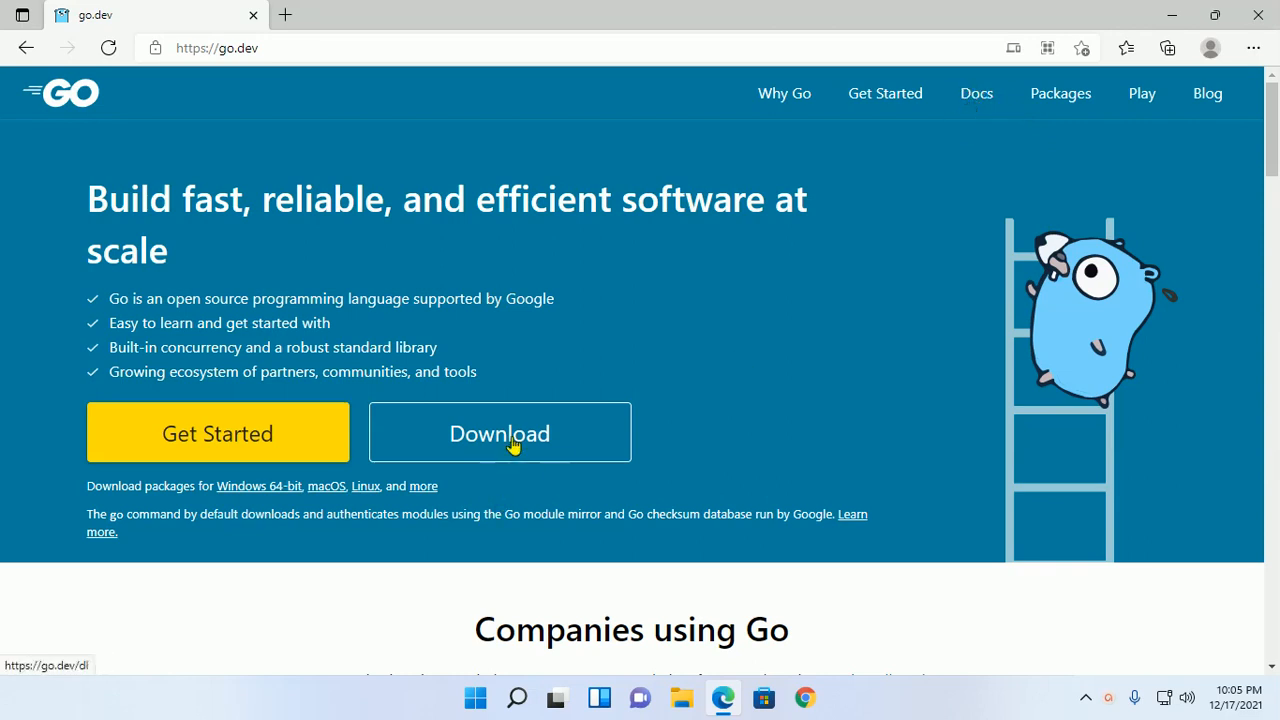
{"action": "left_click", "coordinate": [499, 432]}
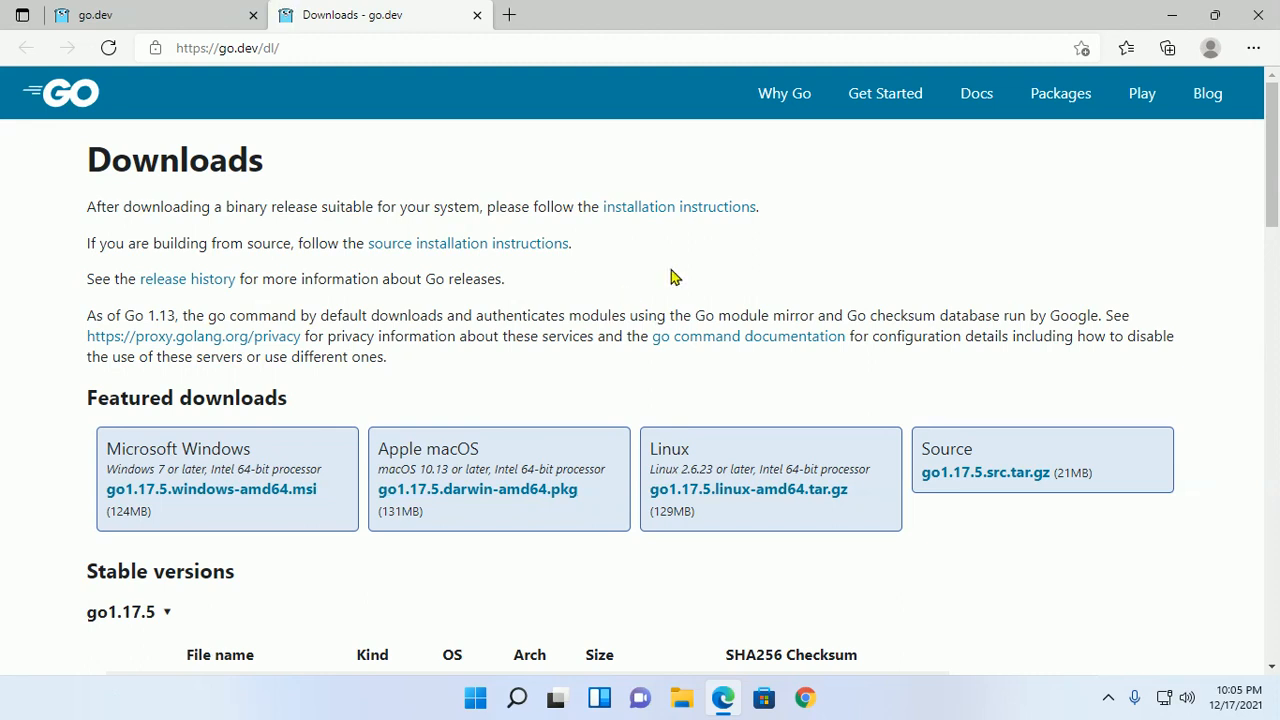
{"action": "scroll", "scroll_direction": "down", "scroll_amount": 3}
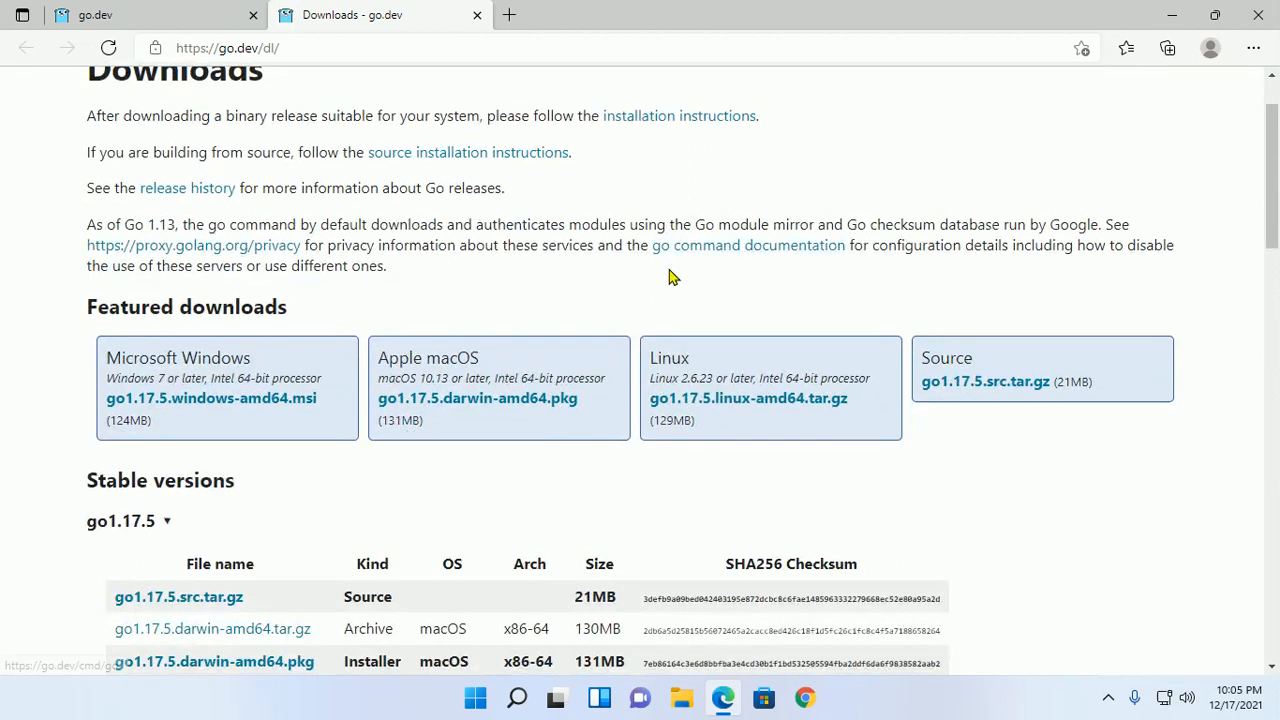
{"action": "mouse_move", "coordinate": [57, 315]}
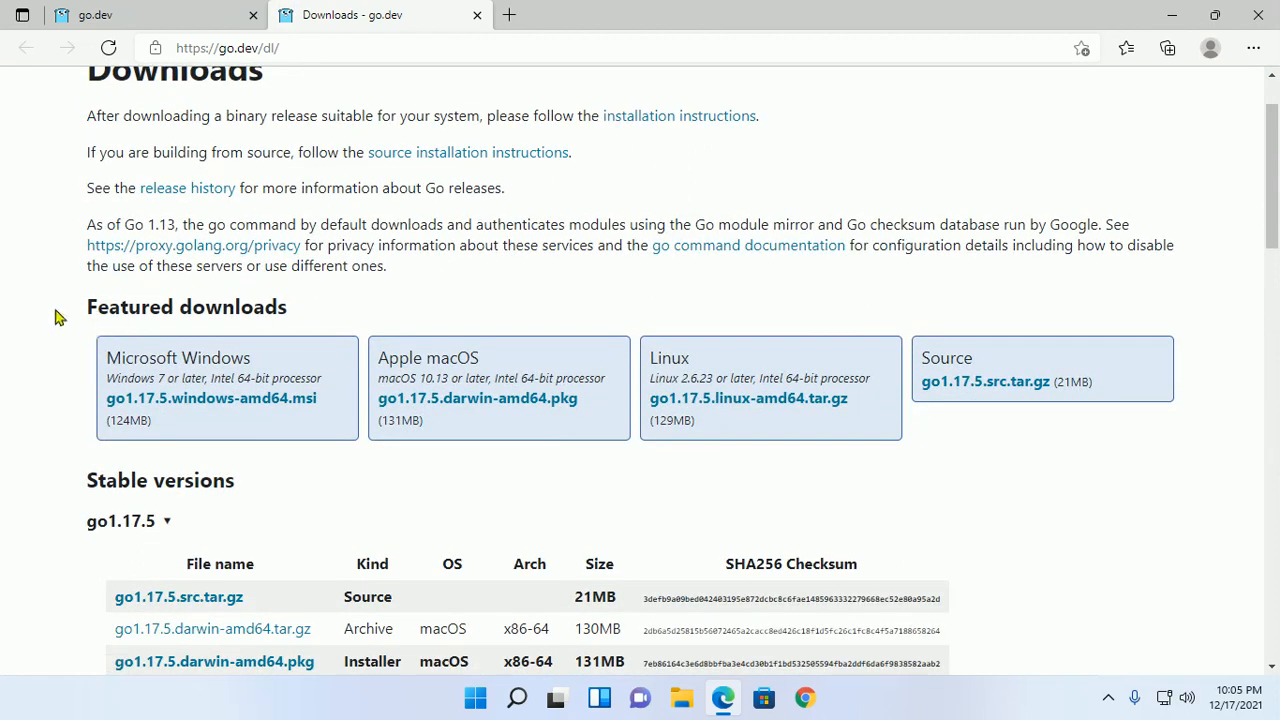
{"action": "mouse_move", "coordinate": [227, 417]}
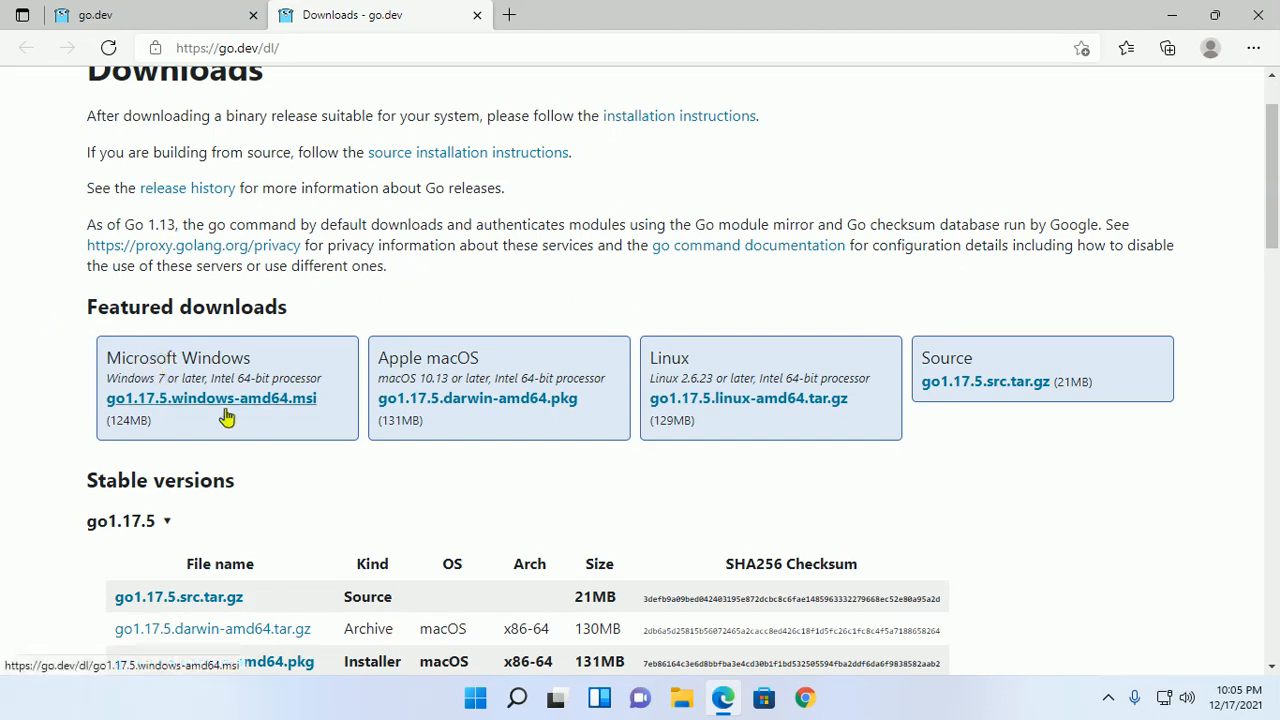
{"action": "scroll", "scroll_direction": "down", "scroll_amount": 3}
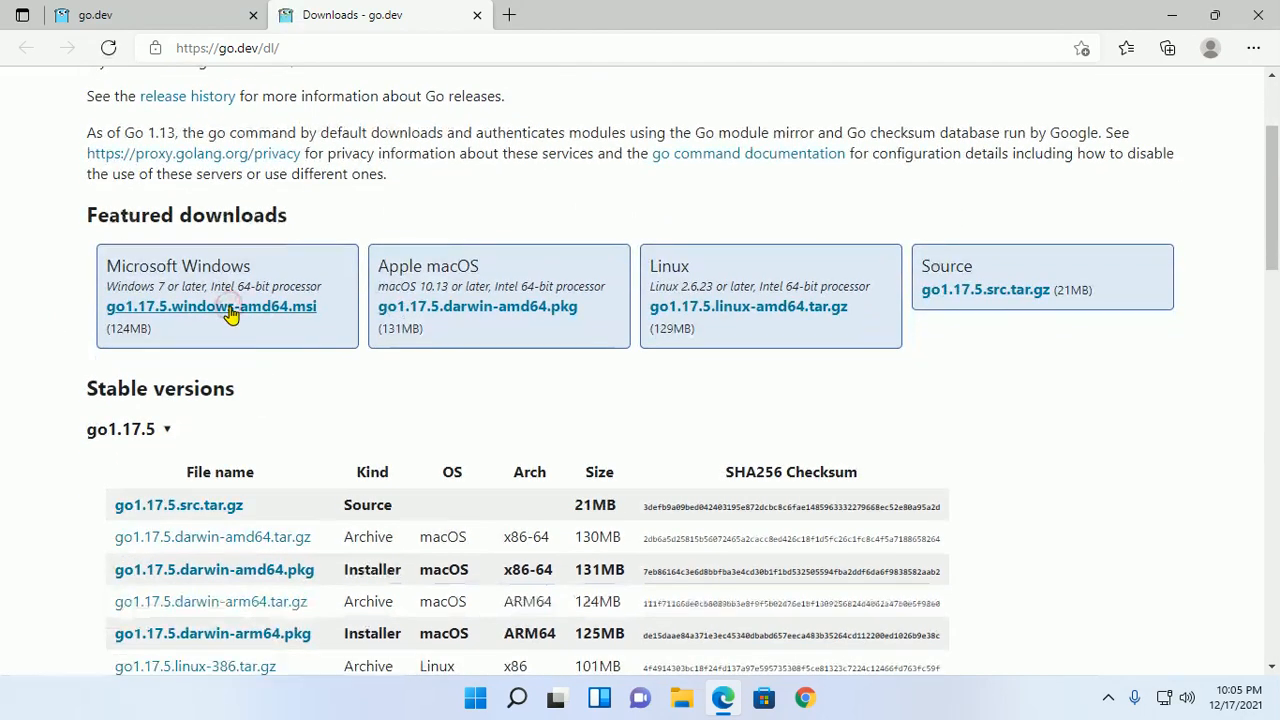
- Download the go1.17.5.windows-amd64.msi installer under Microsoft Windows
{"action": "left_click", "coordinate": [210, 306]}
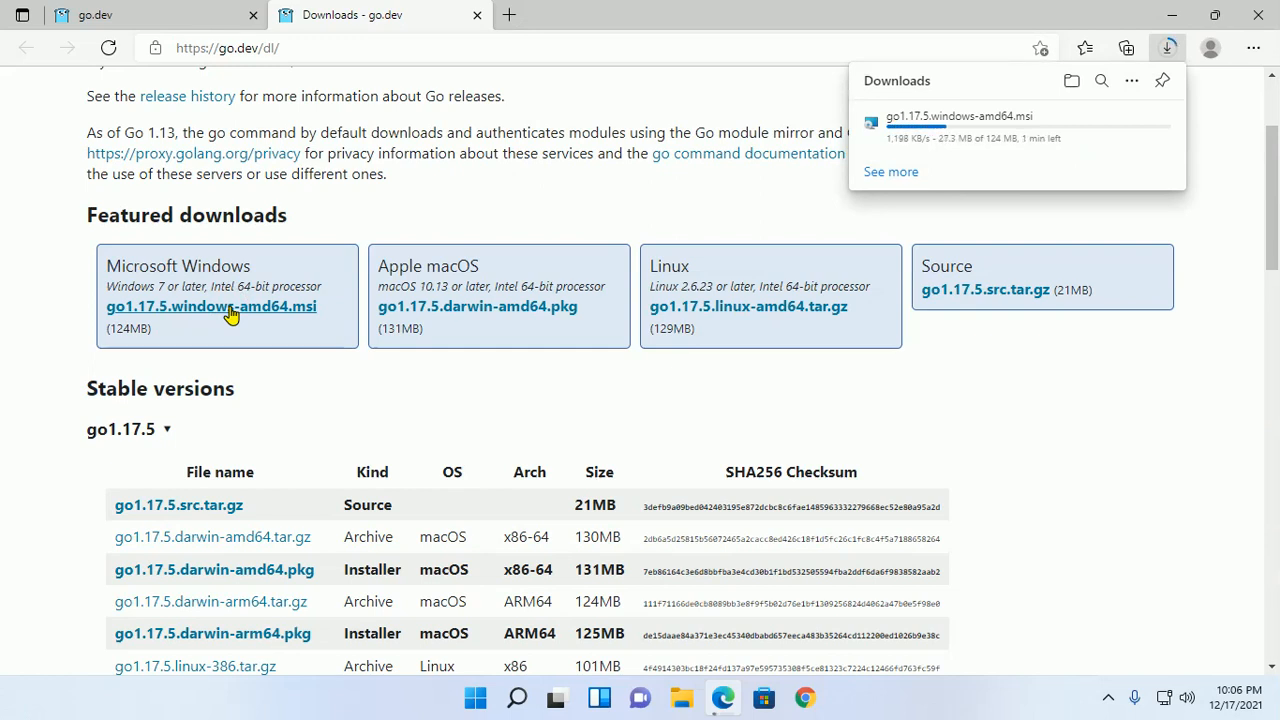
{"action": "mouse_move", "coordinate": [537, 388]}
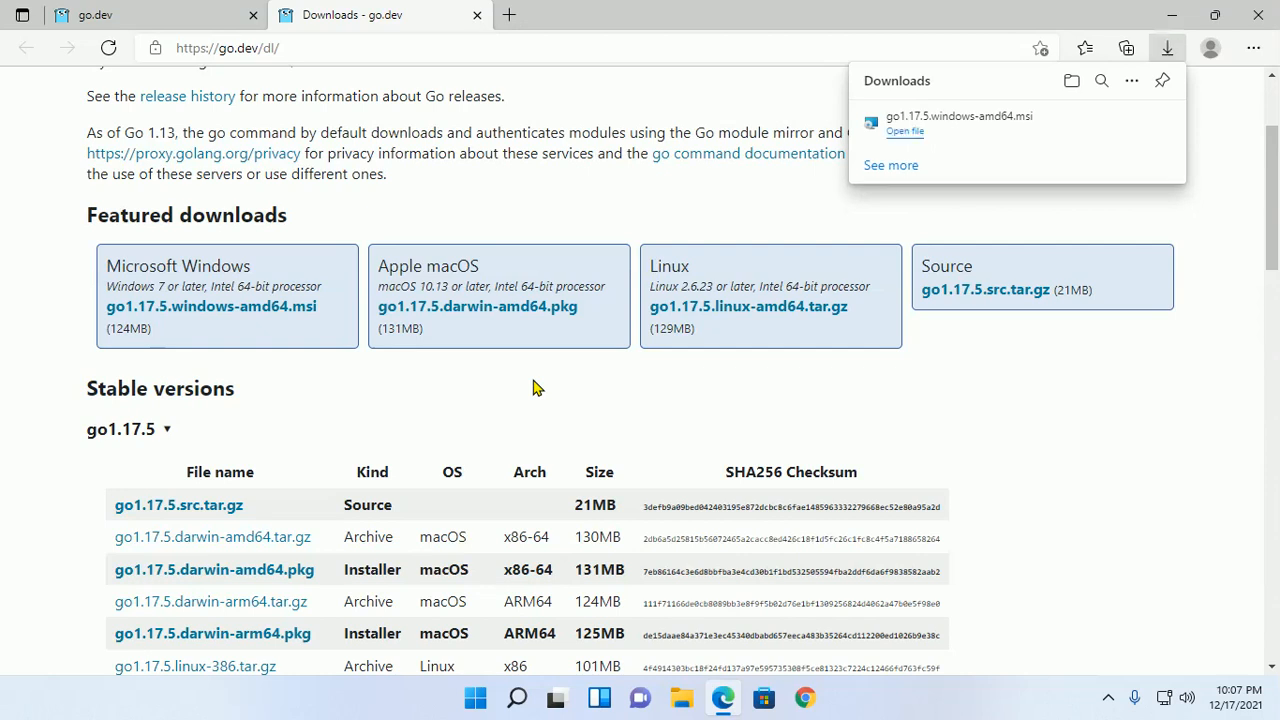
{"action": "mouse_move", "coordinate": [1027, 140]}
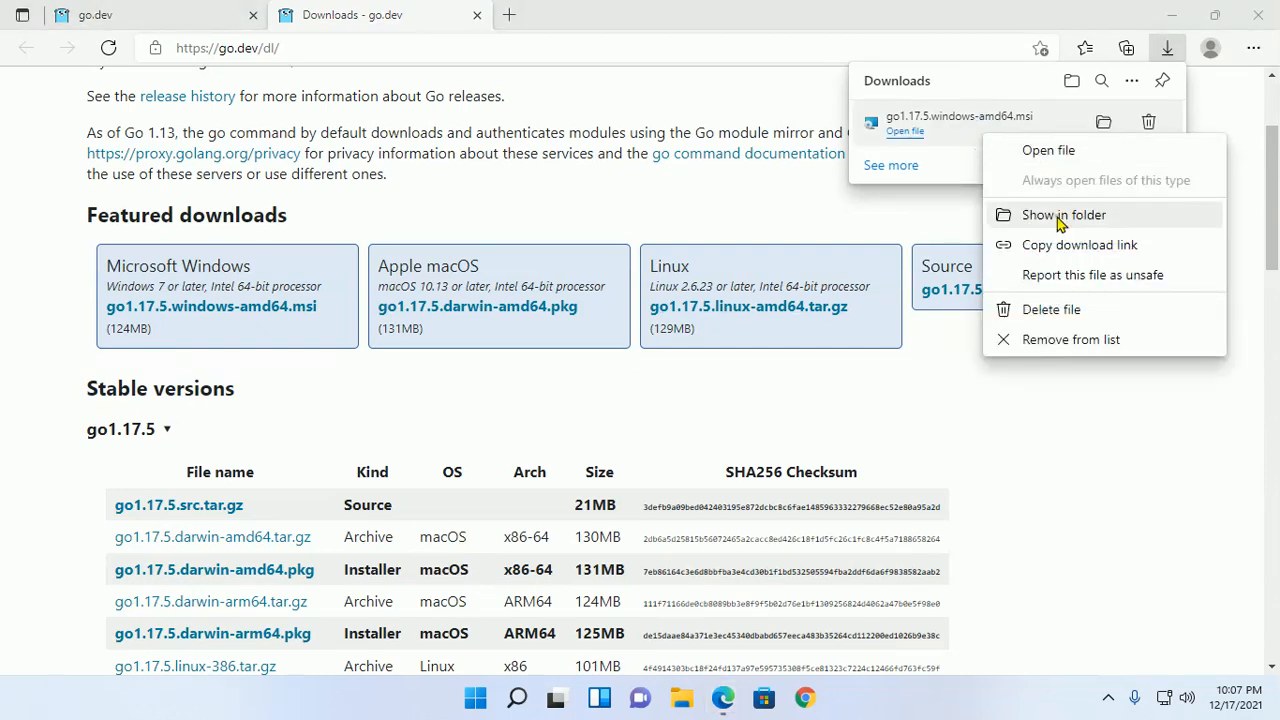
- Show the downloaded installer in its folder and search Windows for Settings
{"action": "left_click", "coordinate": [1063, 214]}
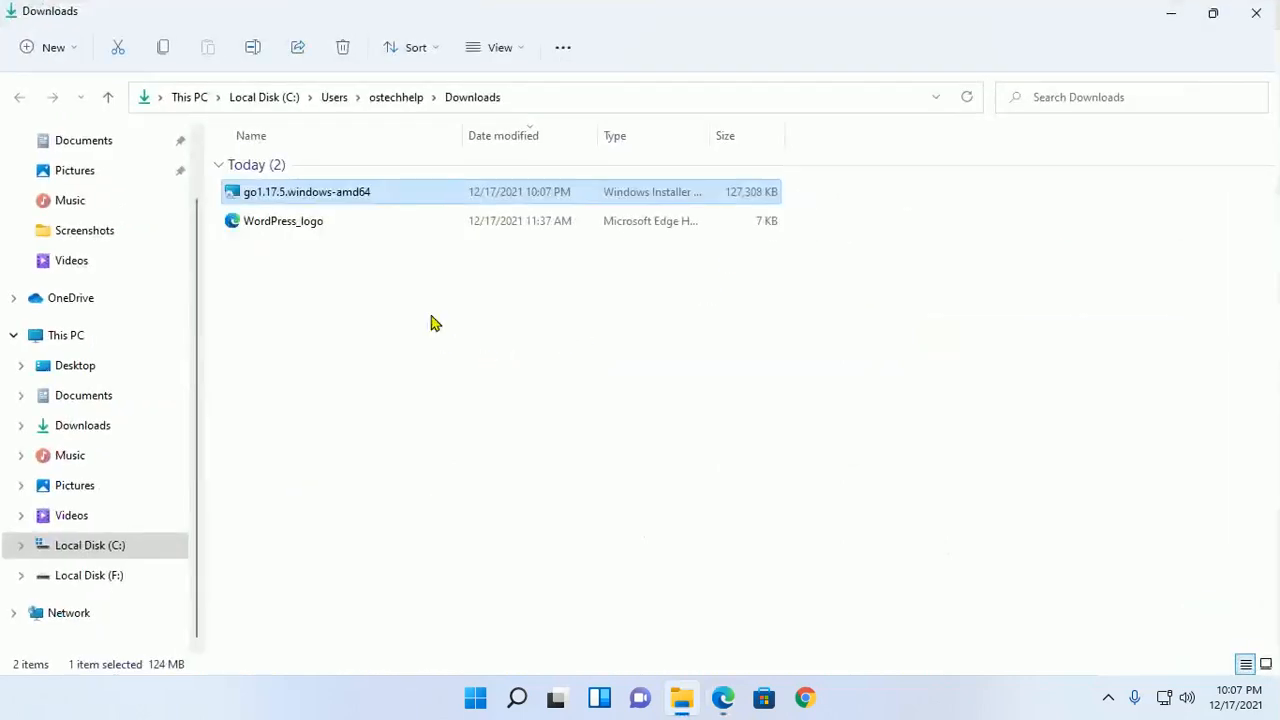
{"action": "left_click", "coordinate": [516, 696]}
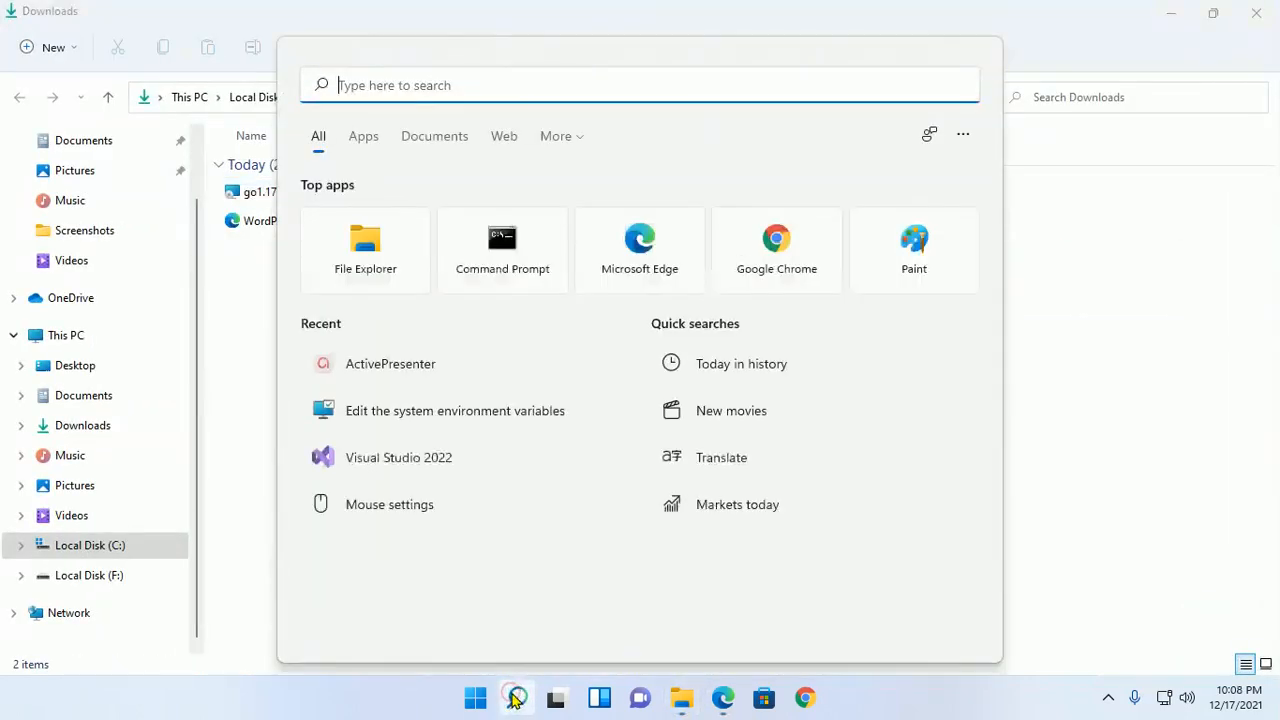
{"action": "type", "text": "settings"}
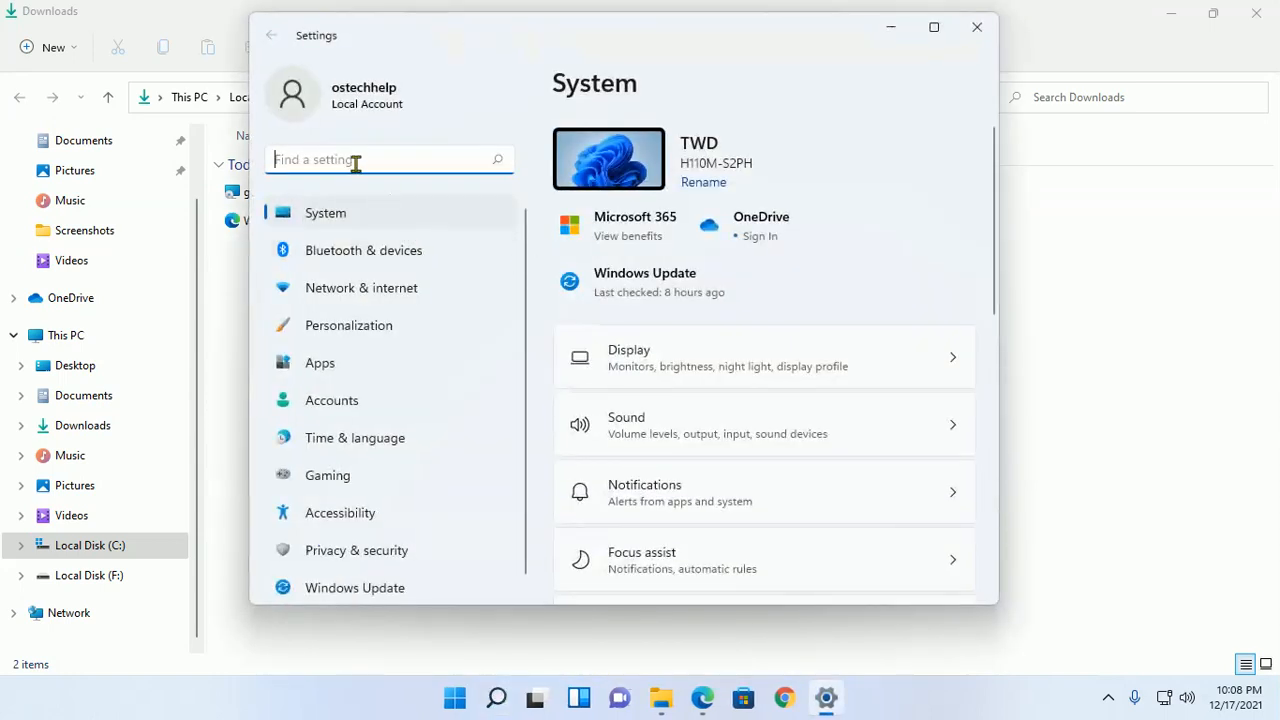
- Search Settings for 'app', open Apps & features, then return to Downloads
{"action": "type", "text": "a"}
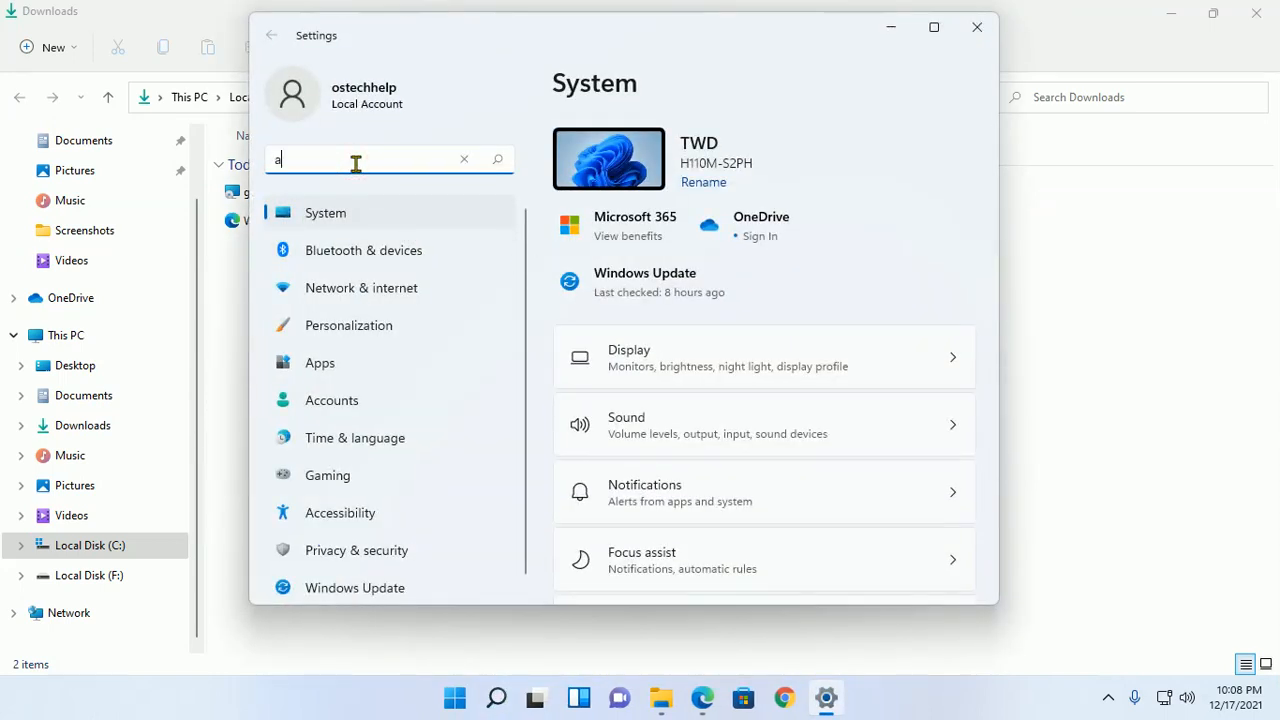
{"action": "type", "text": "pp"}
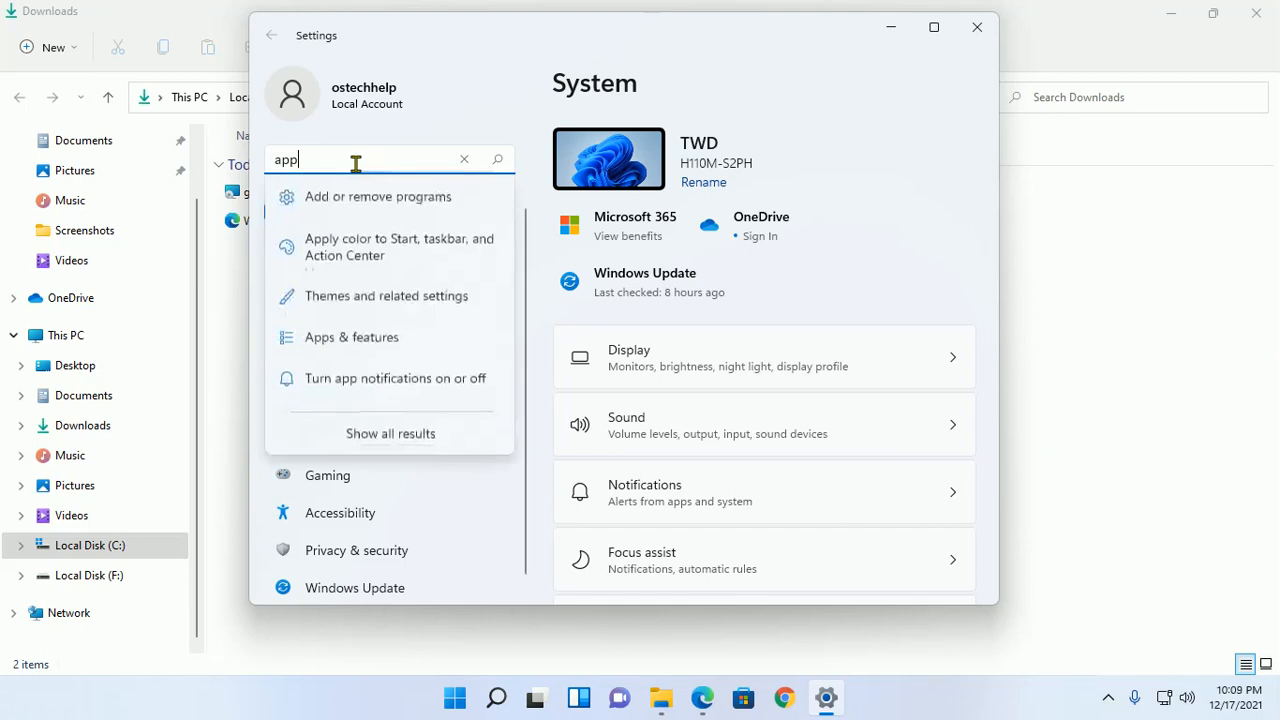
{"action": "mouse_move", "coordinate": [372, 347]}
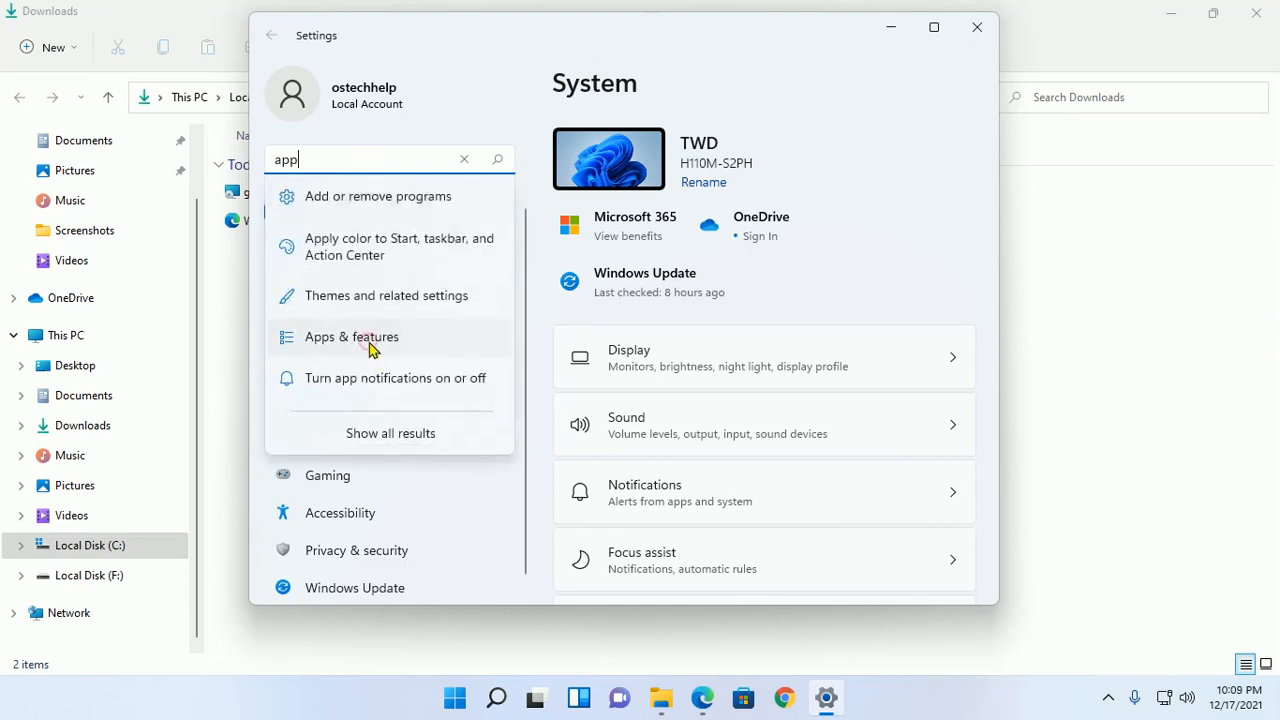
{"action": "left_click", "coordinate": [351, 336]}
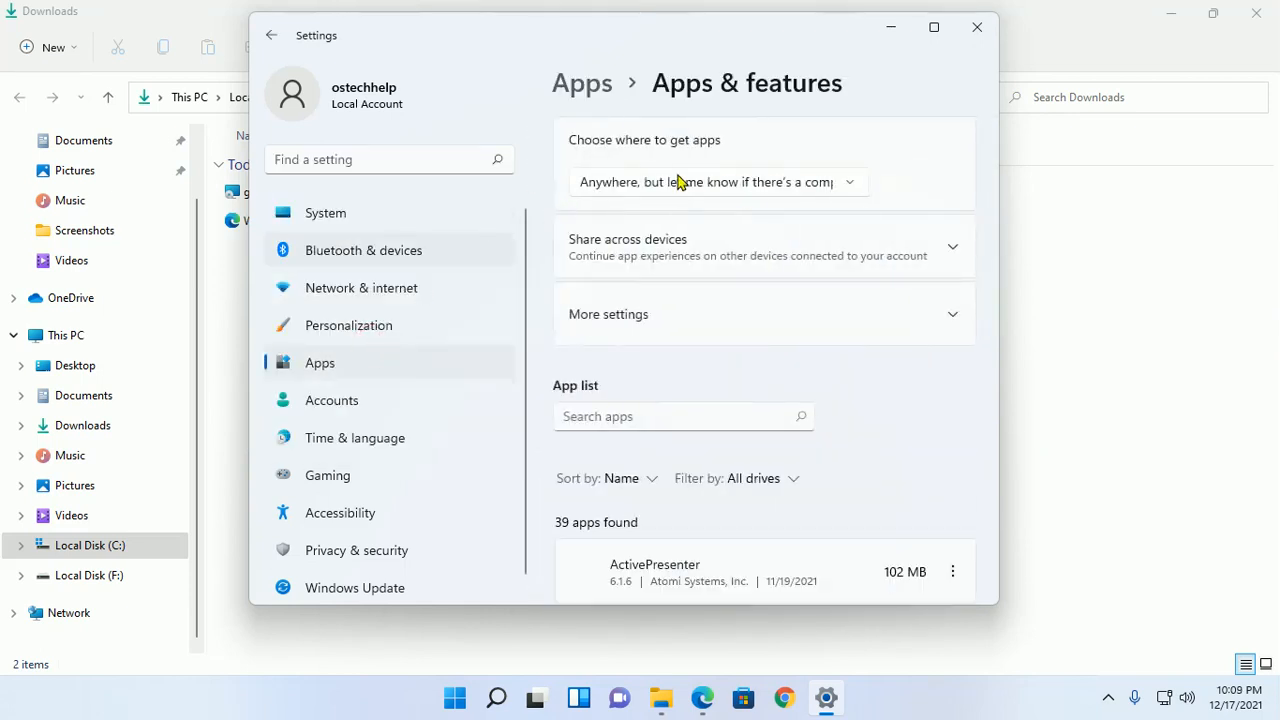
{"action": "left_click", "coordinate": [718, 182]}
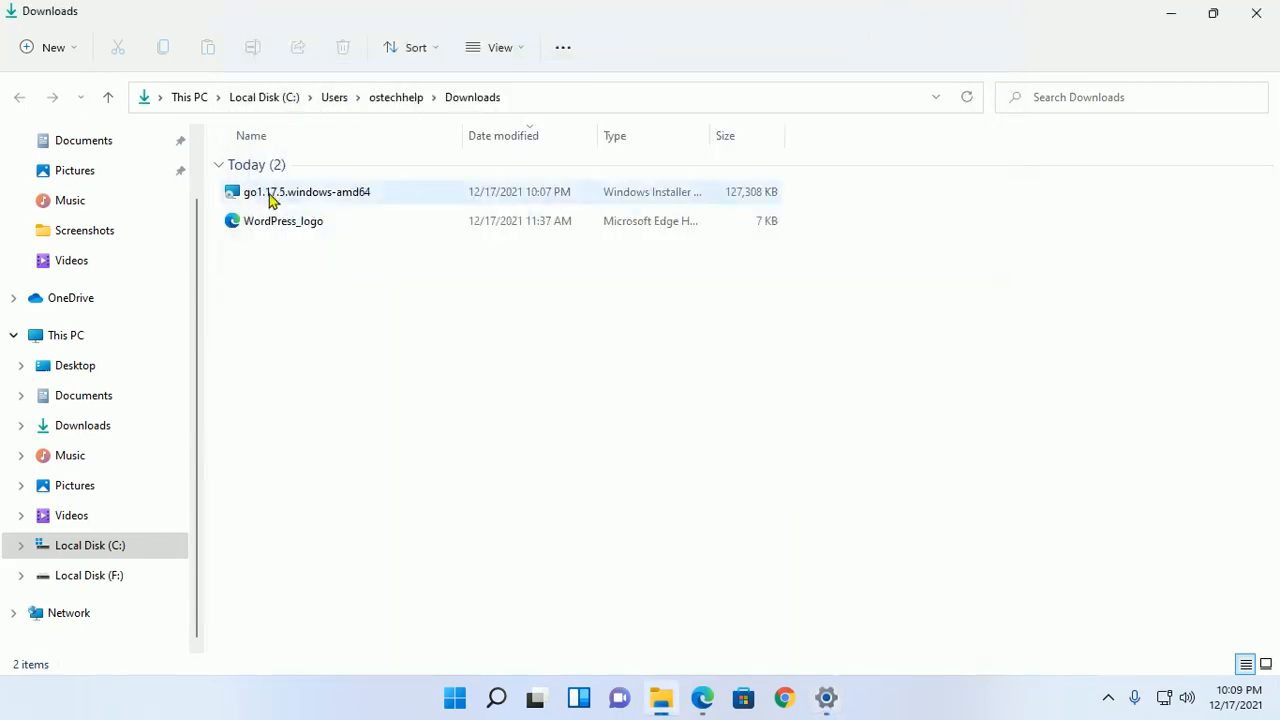
- Run go1.17.5.windows-amd64.msi from Downloads to bring up the Setup Wizard
{"action": "left_click", "coordinate": [306, 191]}
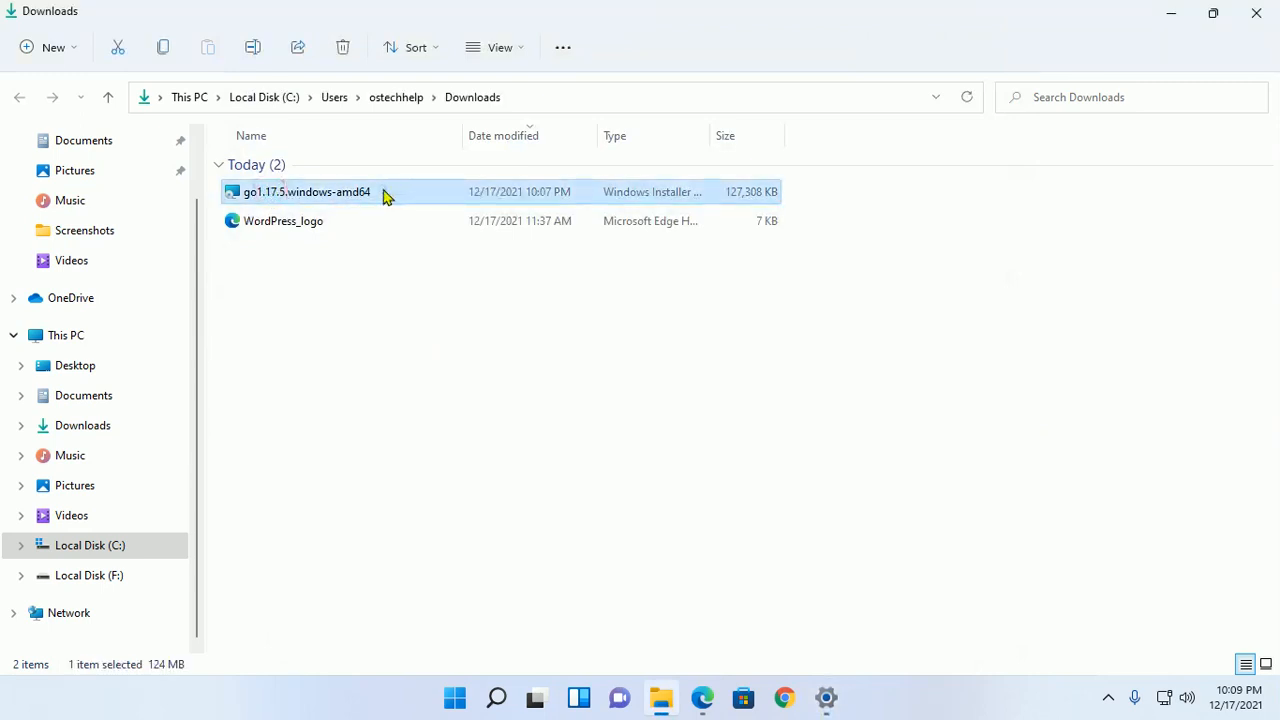
{"action": "double_click", "coordinate": [306, 191]}
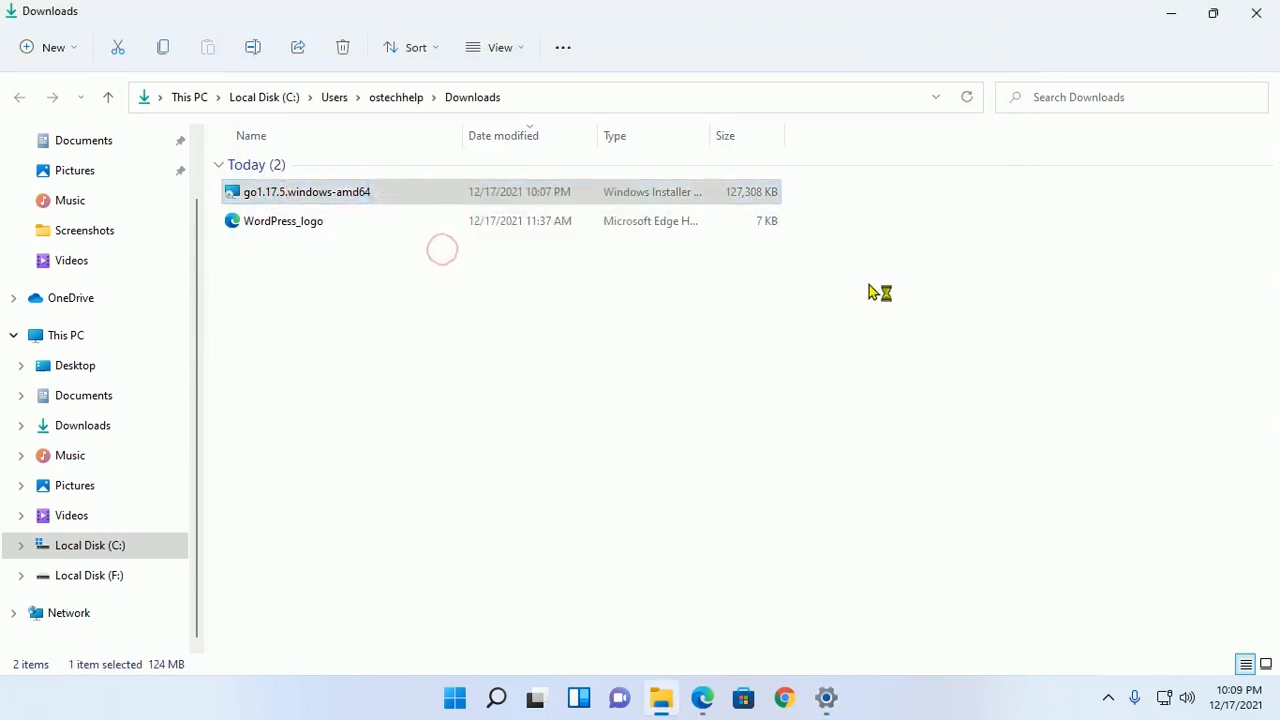
{"action": "double_click", "coordinate": [306, 191]}
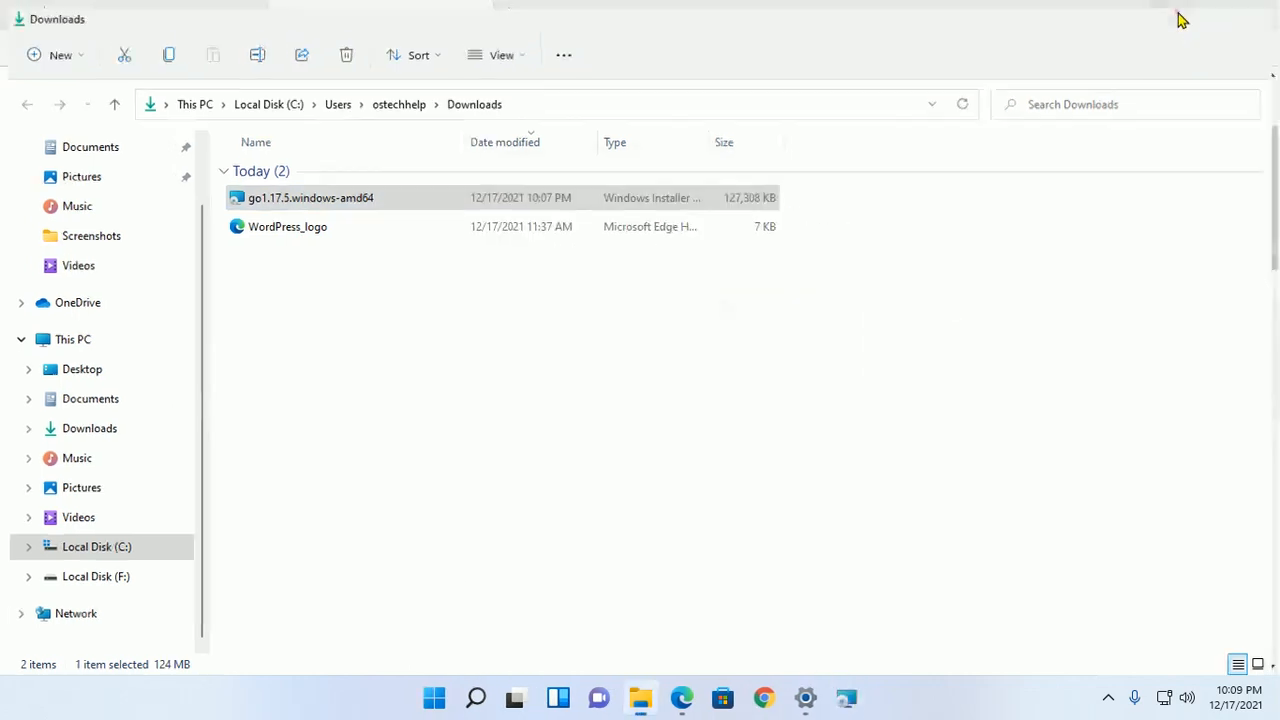
{"action": "double_click", "coordinate": [310, 197]}
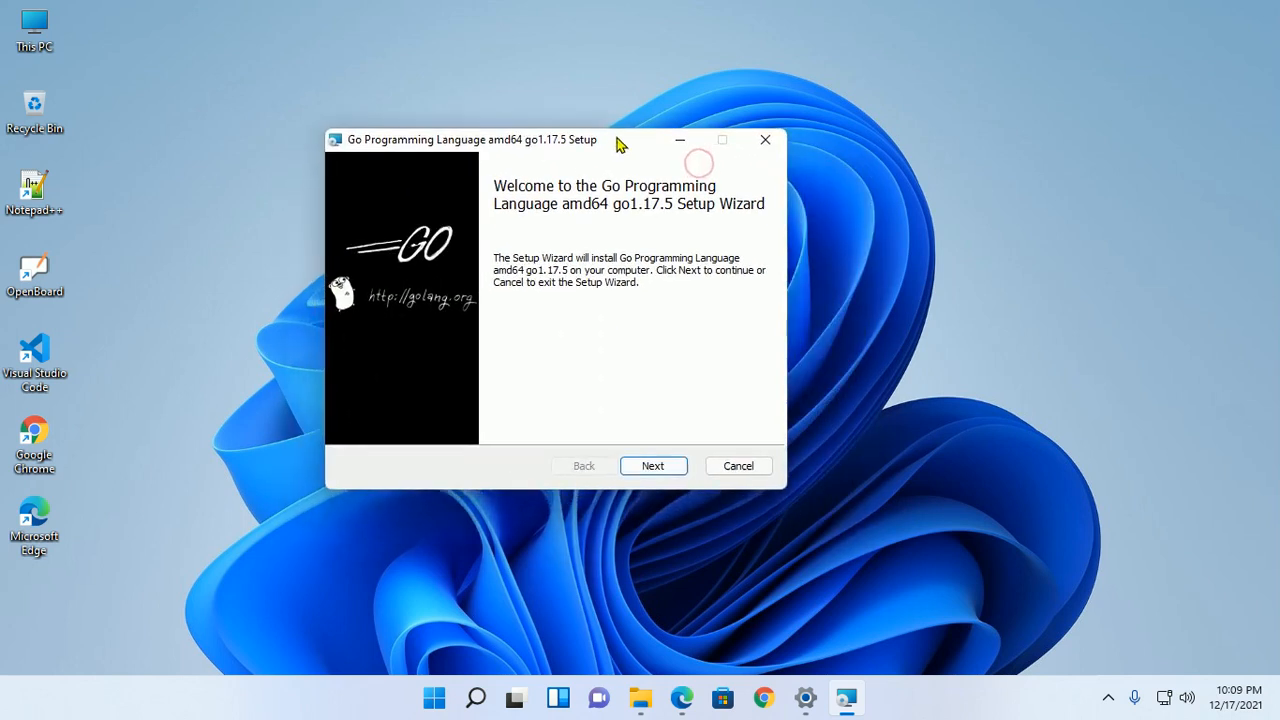
- Accept the Go license terms and keep C:\Program Files\Go\ as destination
{"action": "left_click", "coordinate": [653, 466]}
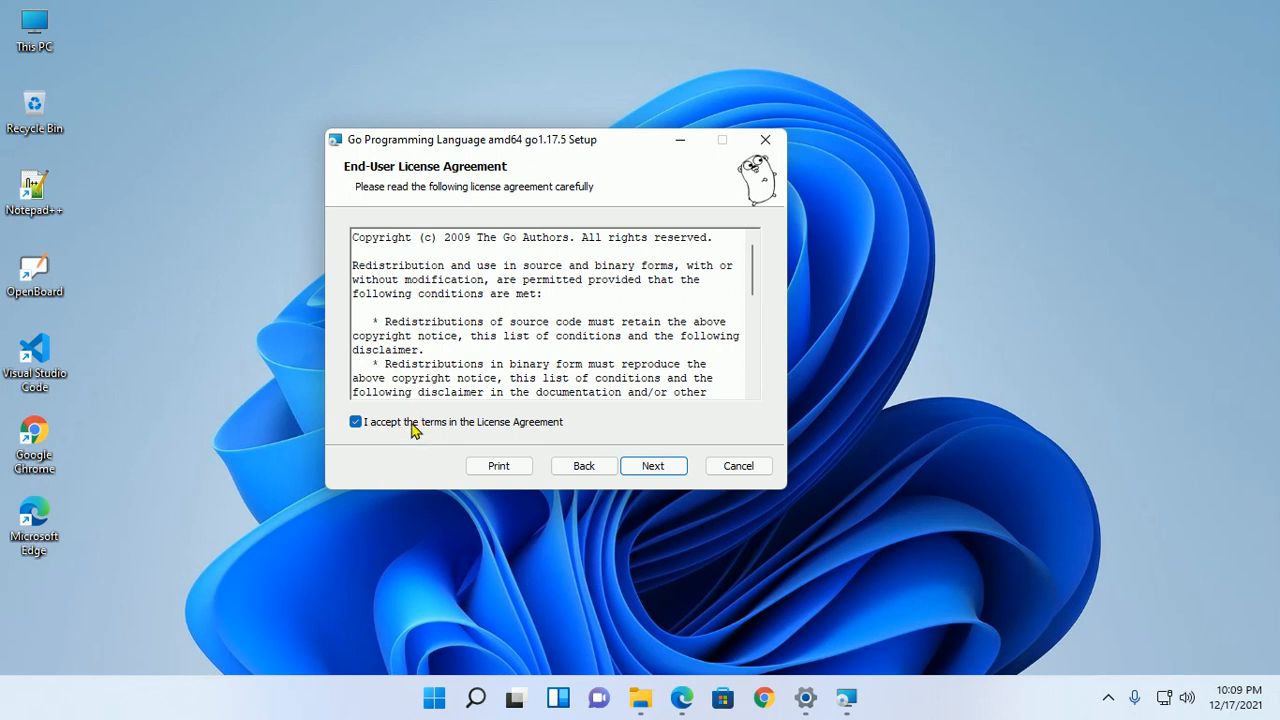
{"action": "left_click", "coordinate": [653, 466]}
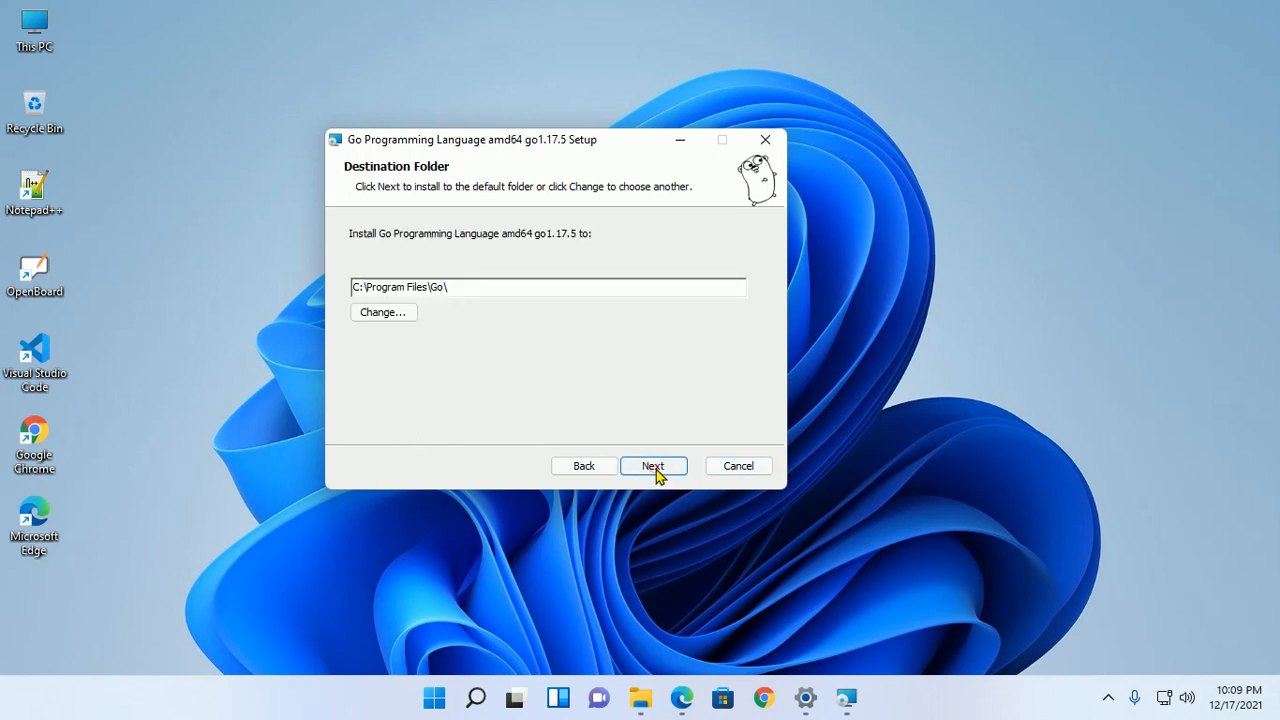
{"action": "mouse_move", "coordinate": [571, 369]}
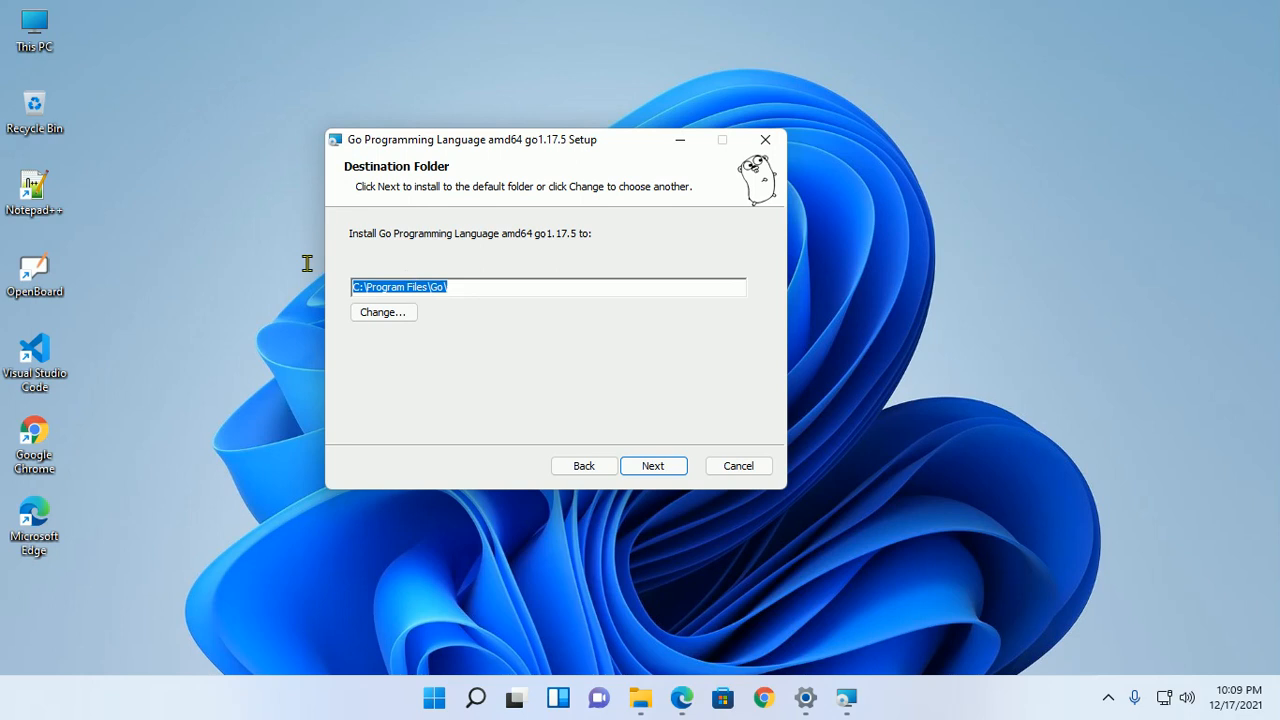
{"action": "mouse_move", "coordinate": [493, 320]}
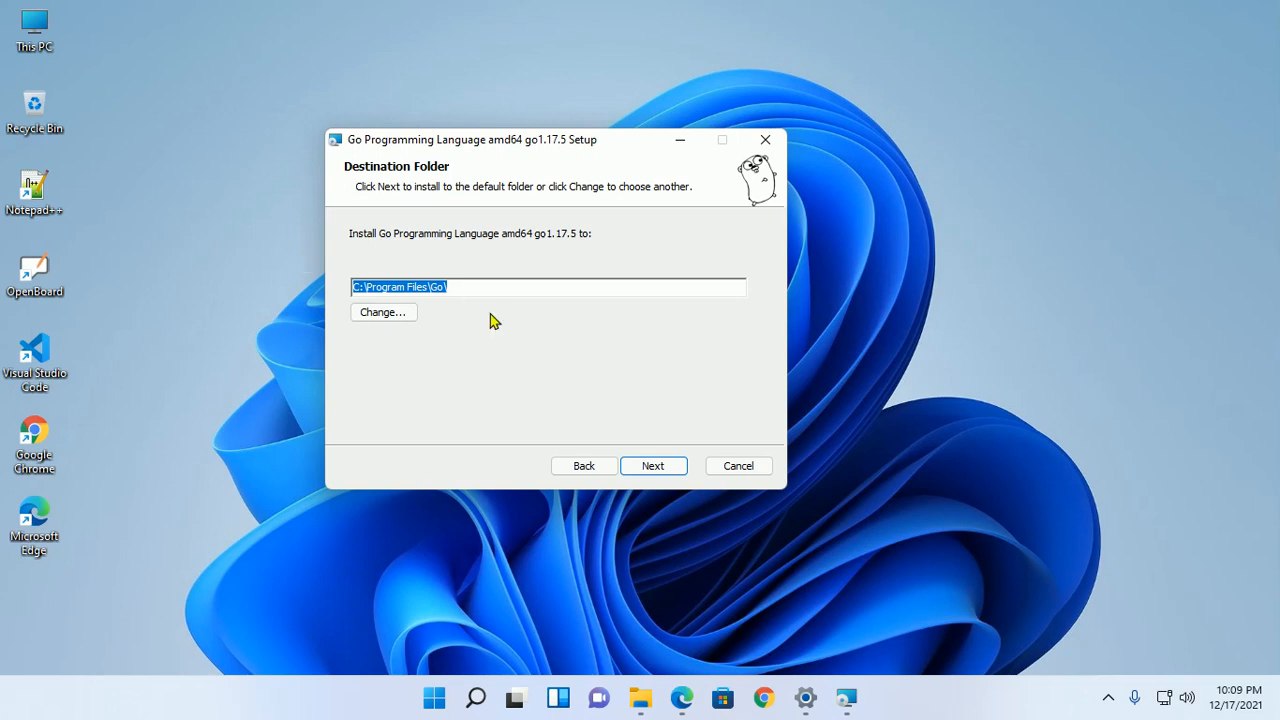
{"action": "left_click", "coordinate": [383, 312]}
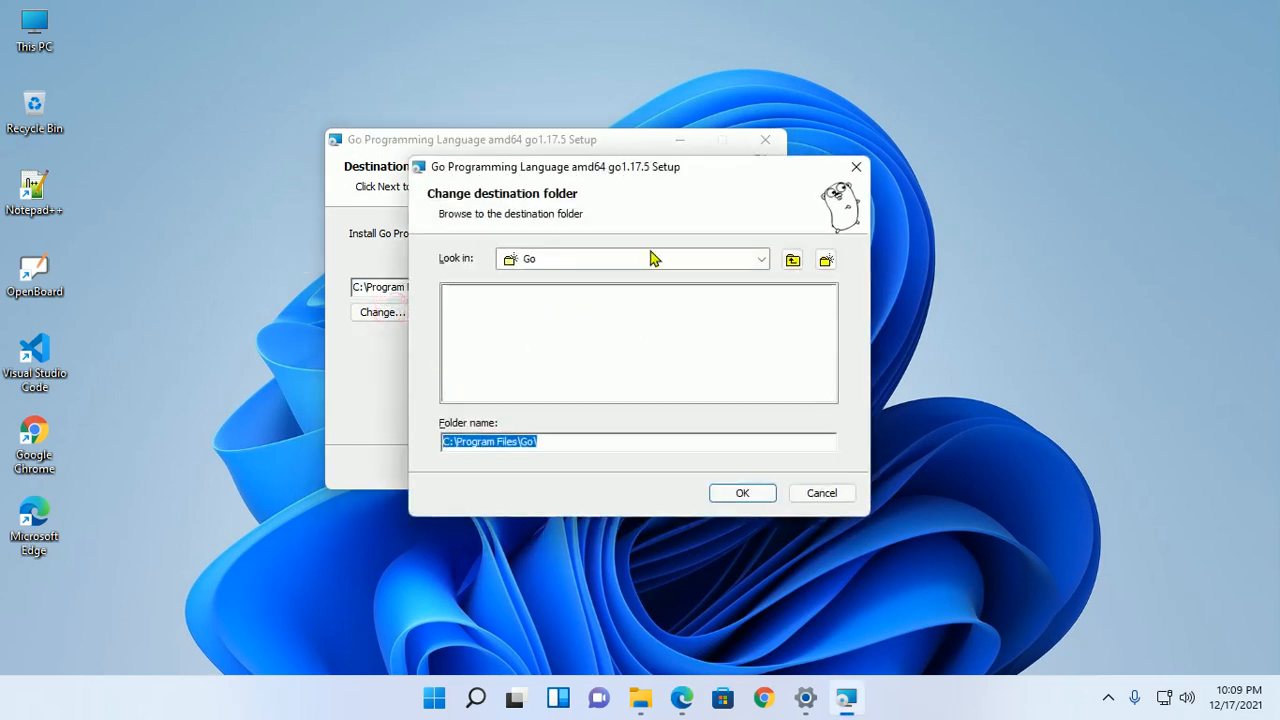
{"action": "mouse_move", "coordinate": [794, 273]}
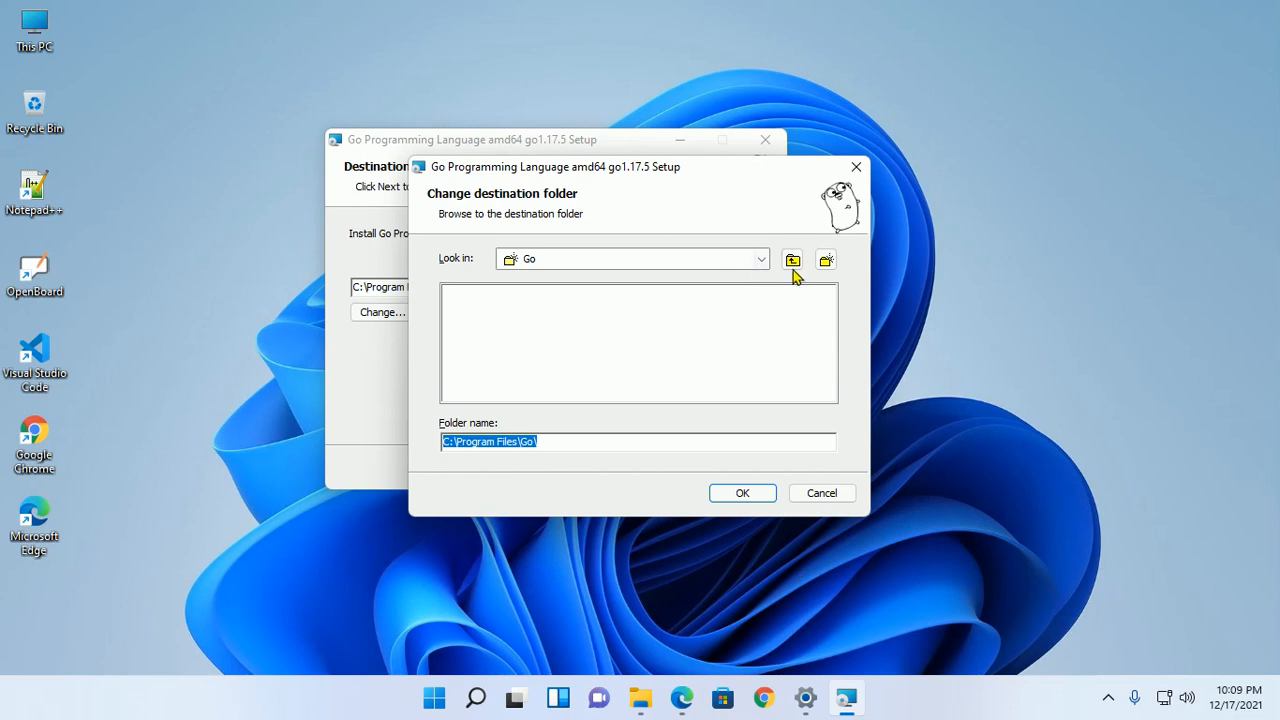
{"action": "left_click", "coordinate": [758, 259]}
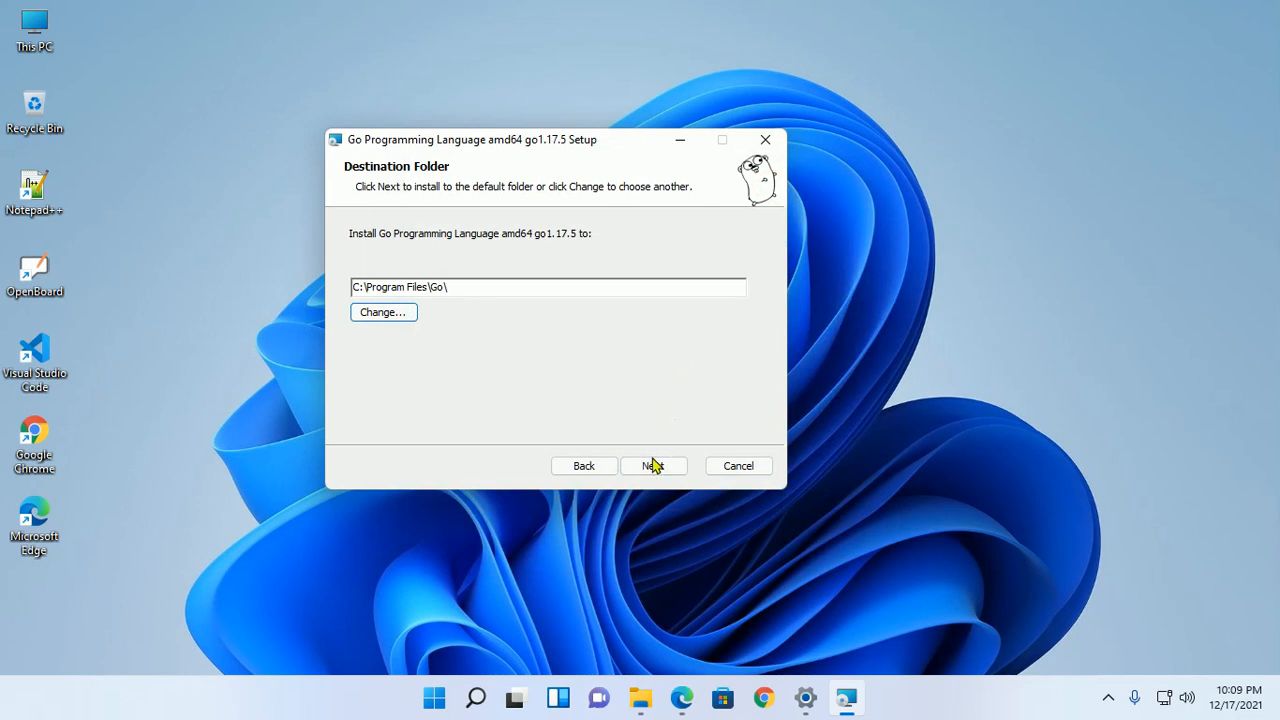
- Install Go 1.17.5 into C:\Program Files\Go\ and finish the wizard
{"action": "left_click", "coordinate": [653, 466]}
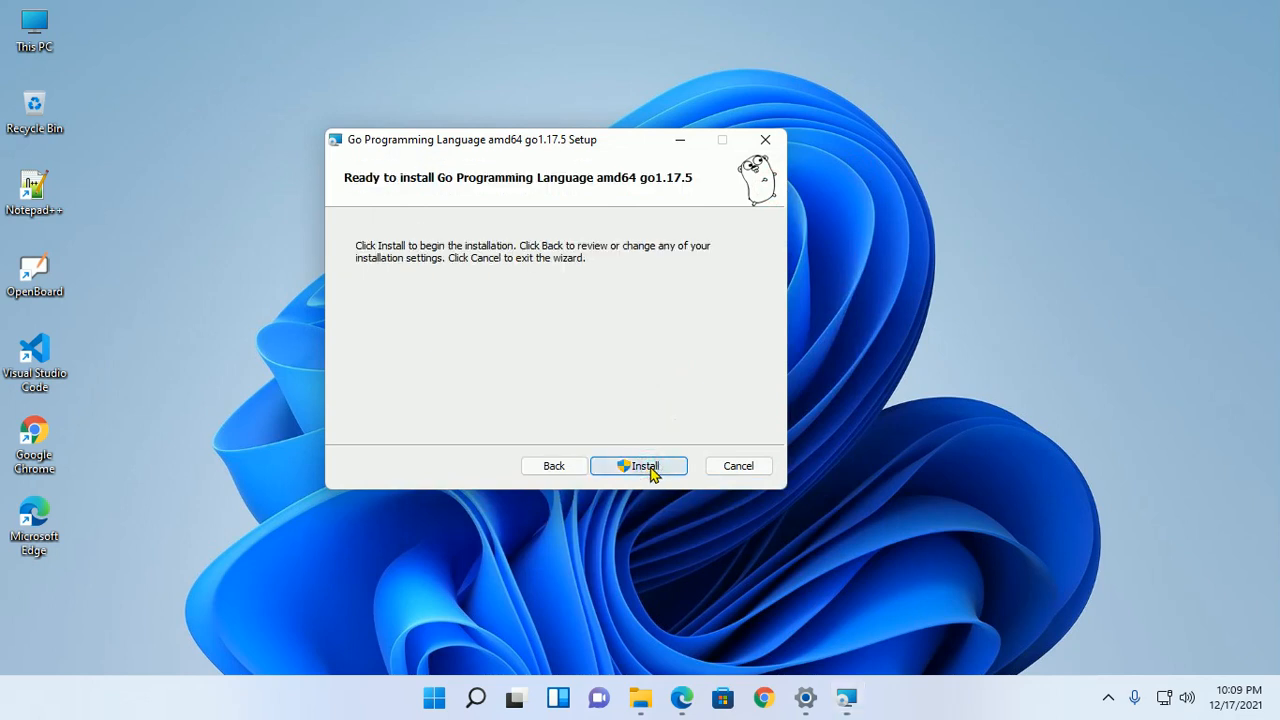
{"action": "mouse_move", "coordinate": [528, 311]}
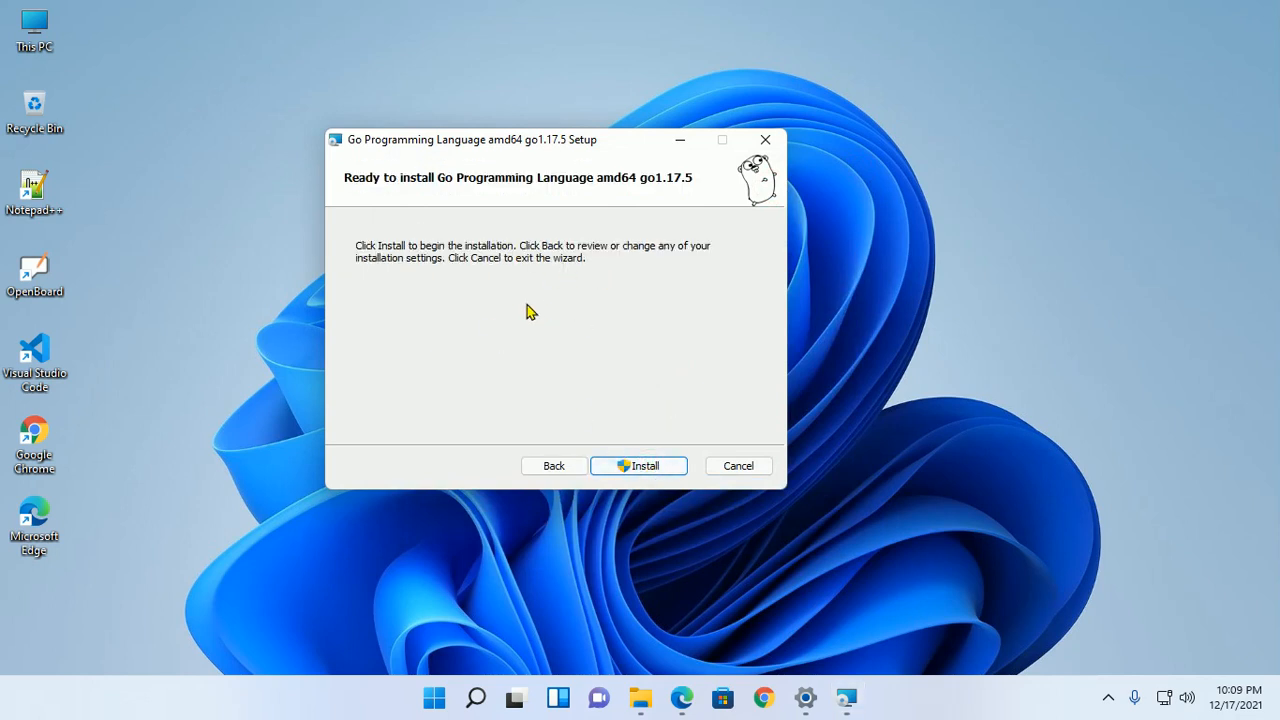
{"action": "mouse_move", "coordinate": [501, 317]}
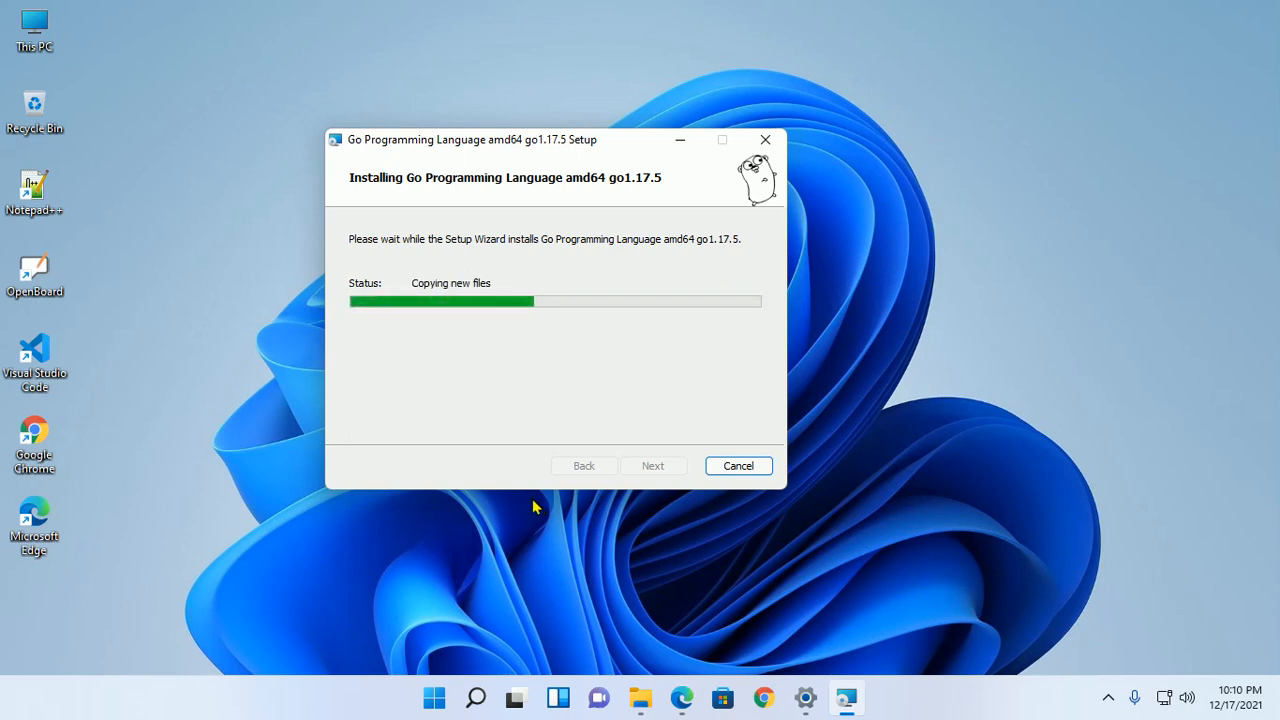
{"action": "mouse_move", "coordinate": [528, 380]}
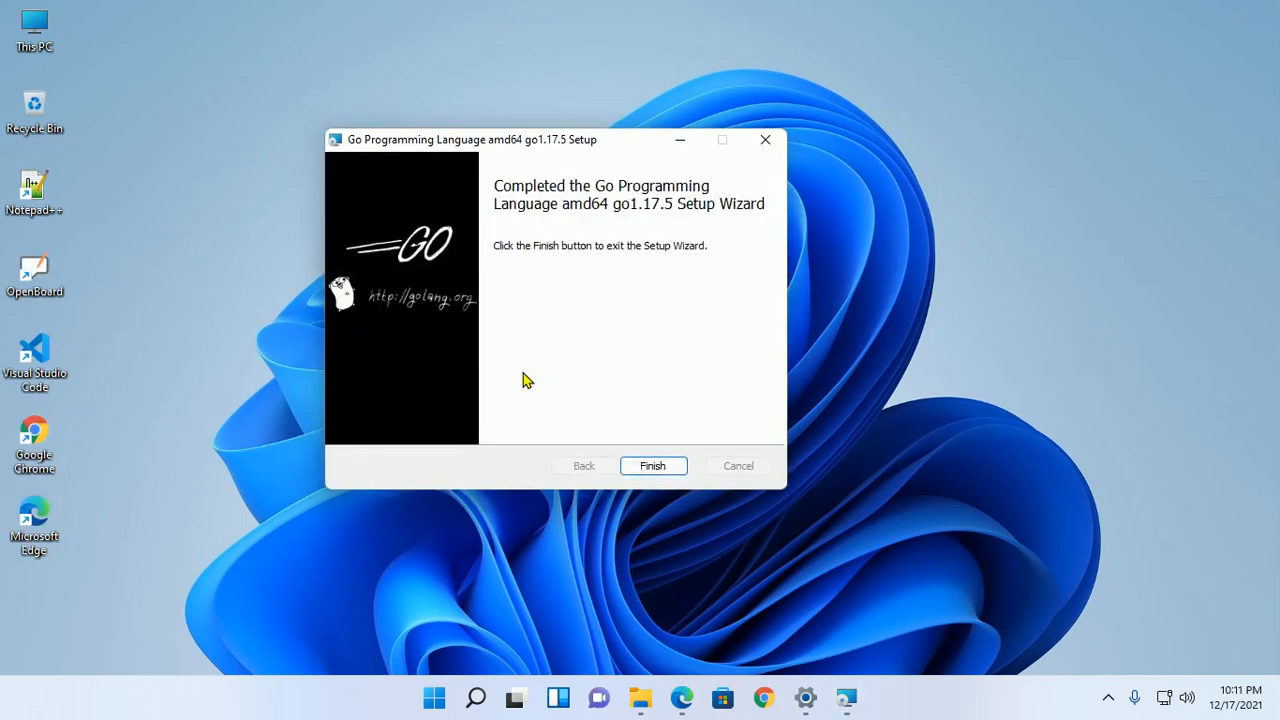
{"action": "mouse_move", "coordinate": [621, 360]}
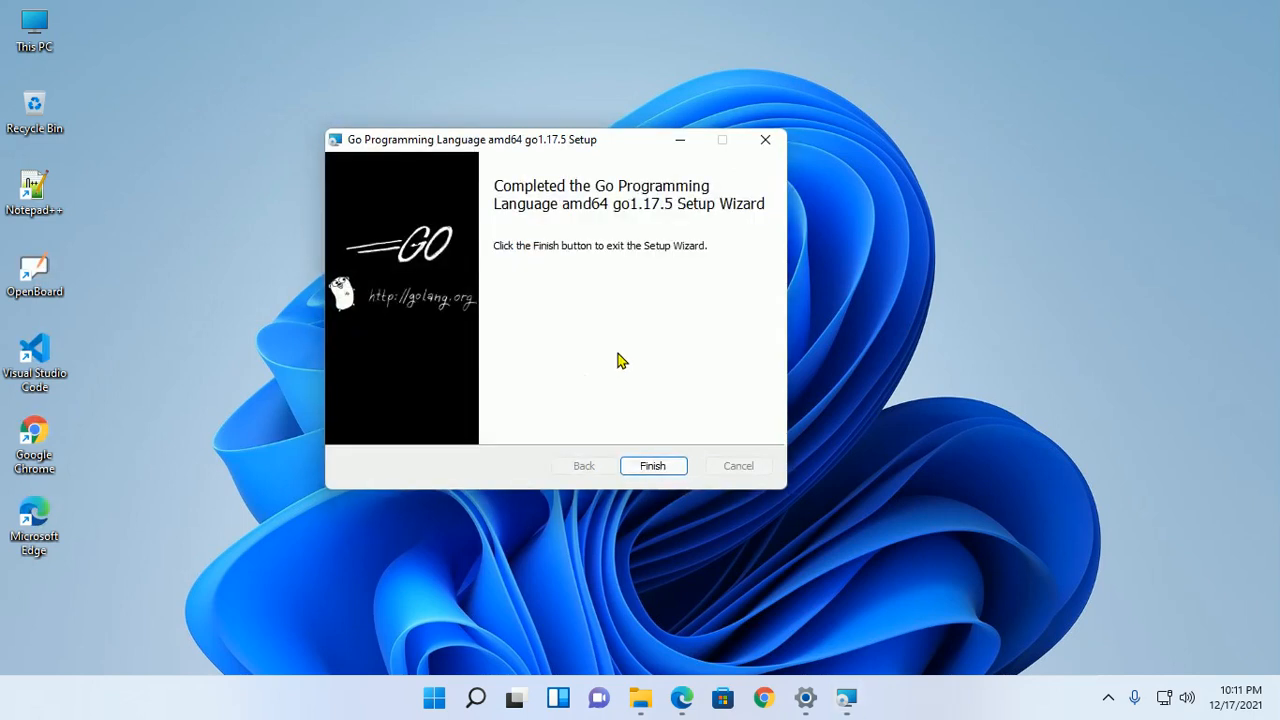
{"action": "mouse_move", "coordinate": [616, 363]}
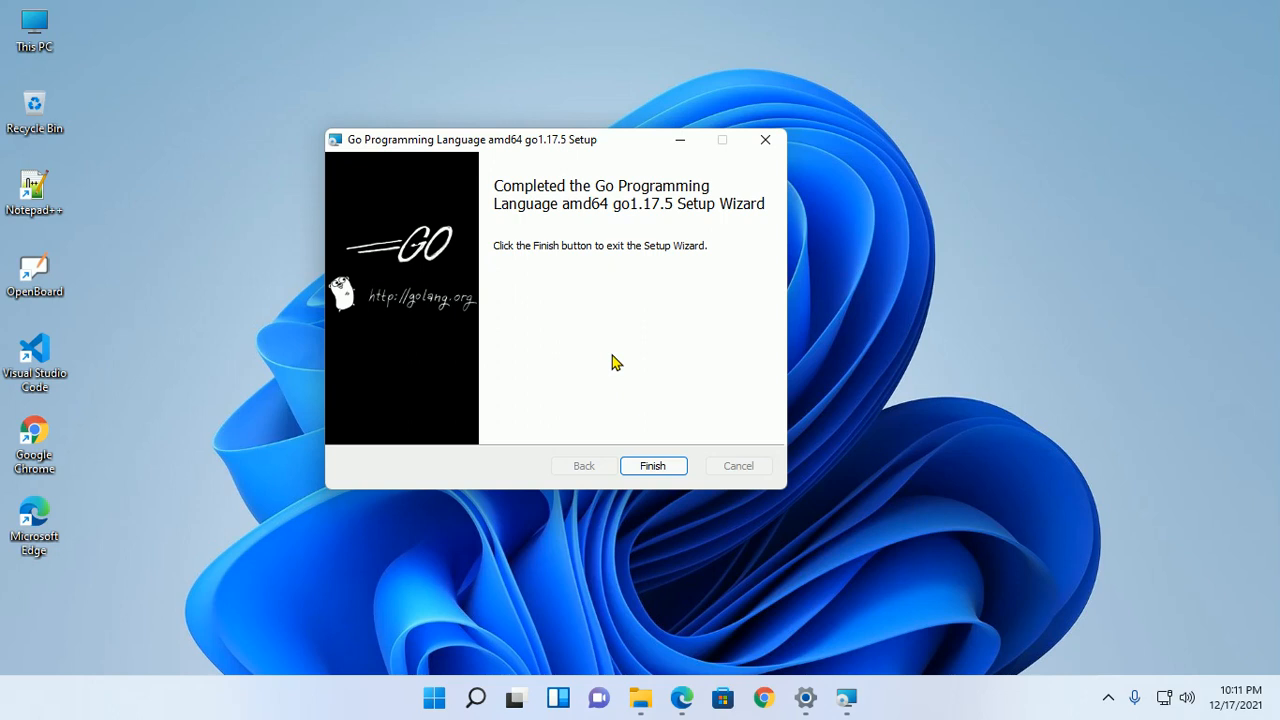
{"action": "left_click", "coordinate": [653, 465]}
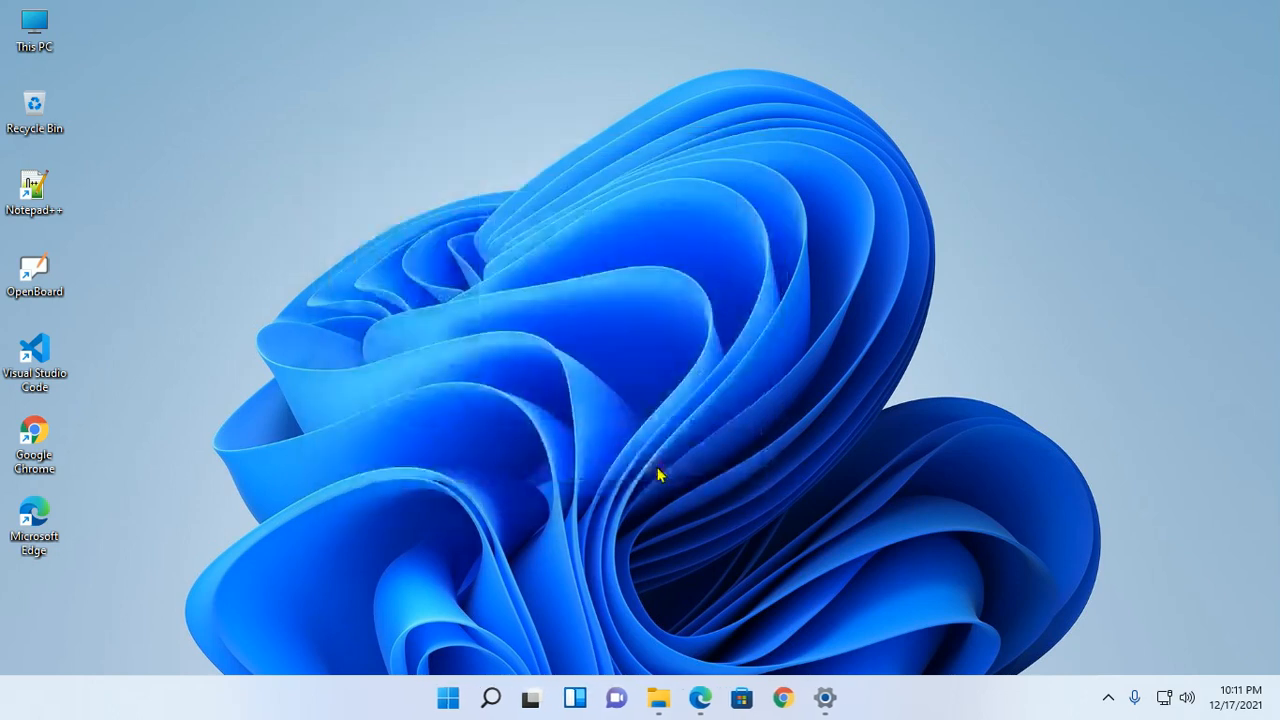
- Run 'go version' in Command Prompt showing go1.17.5 windows/amd64, then minimize it
{"action": "left_click", "coordinate": [496, 698]}
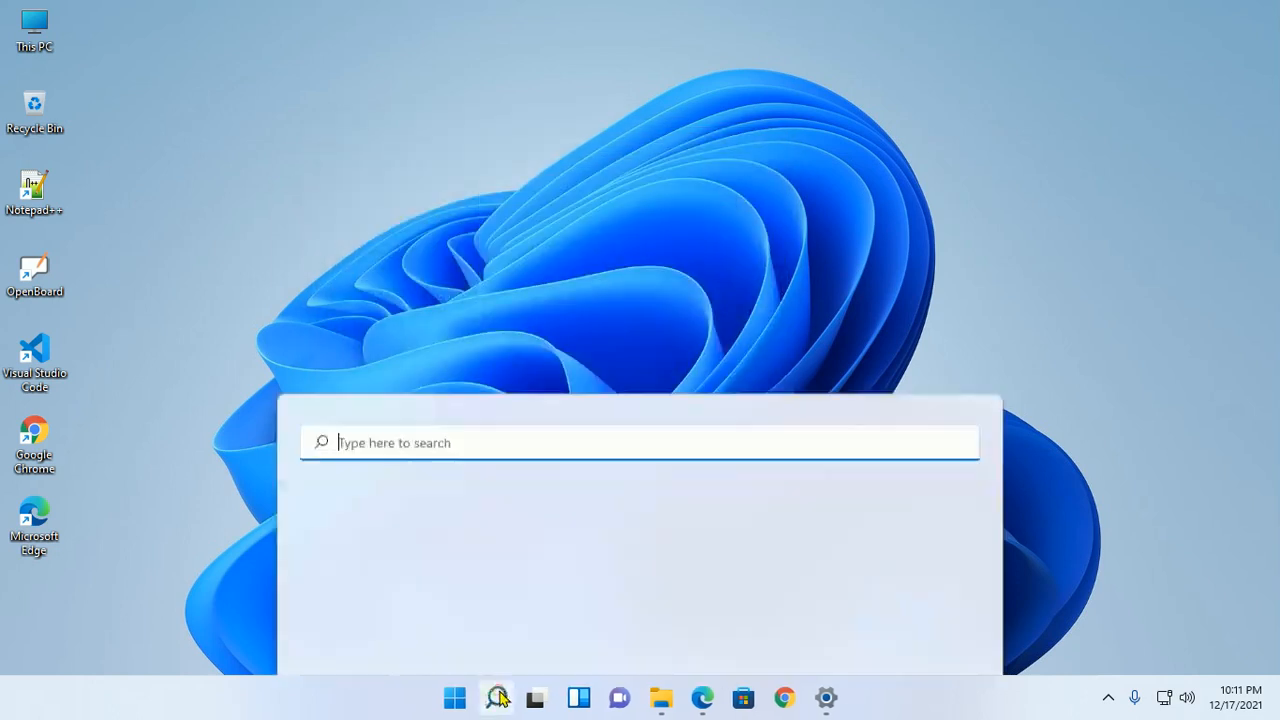
{"action": "type", "text": "cmd"}
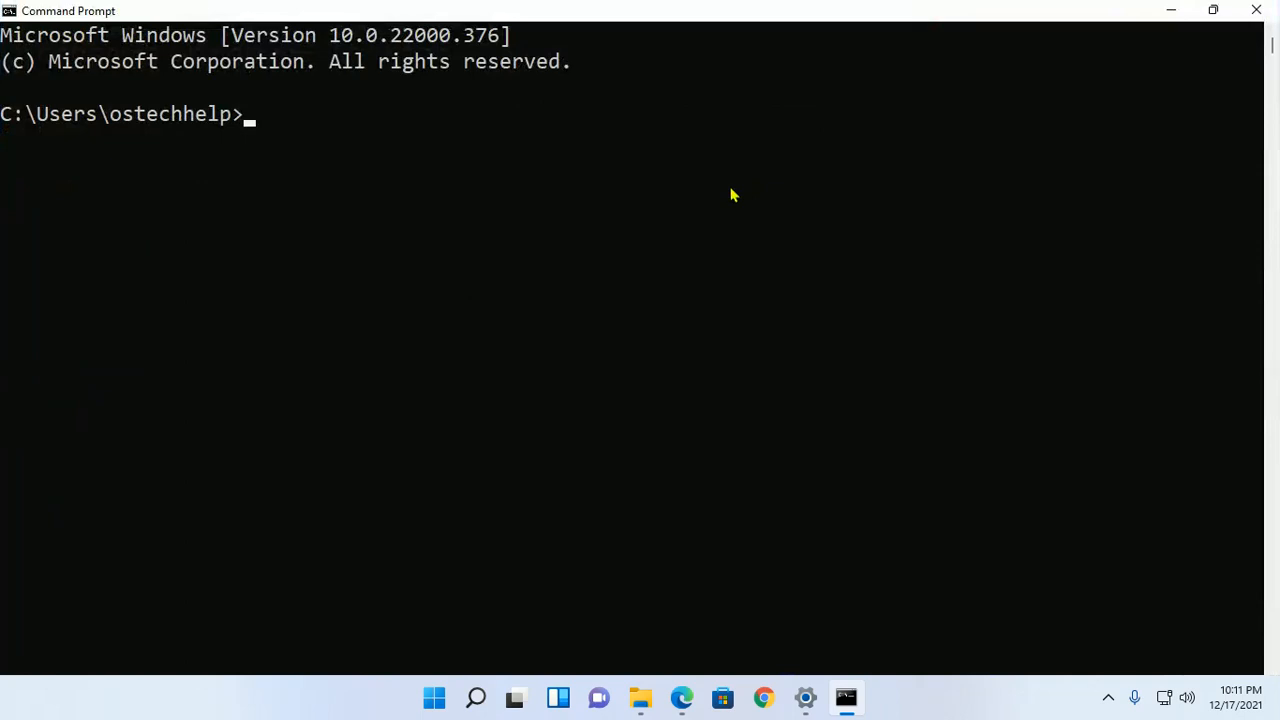
{"action": "type", "text": "go"}
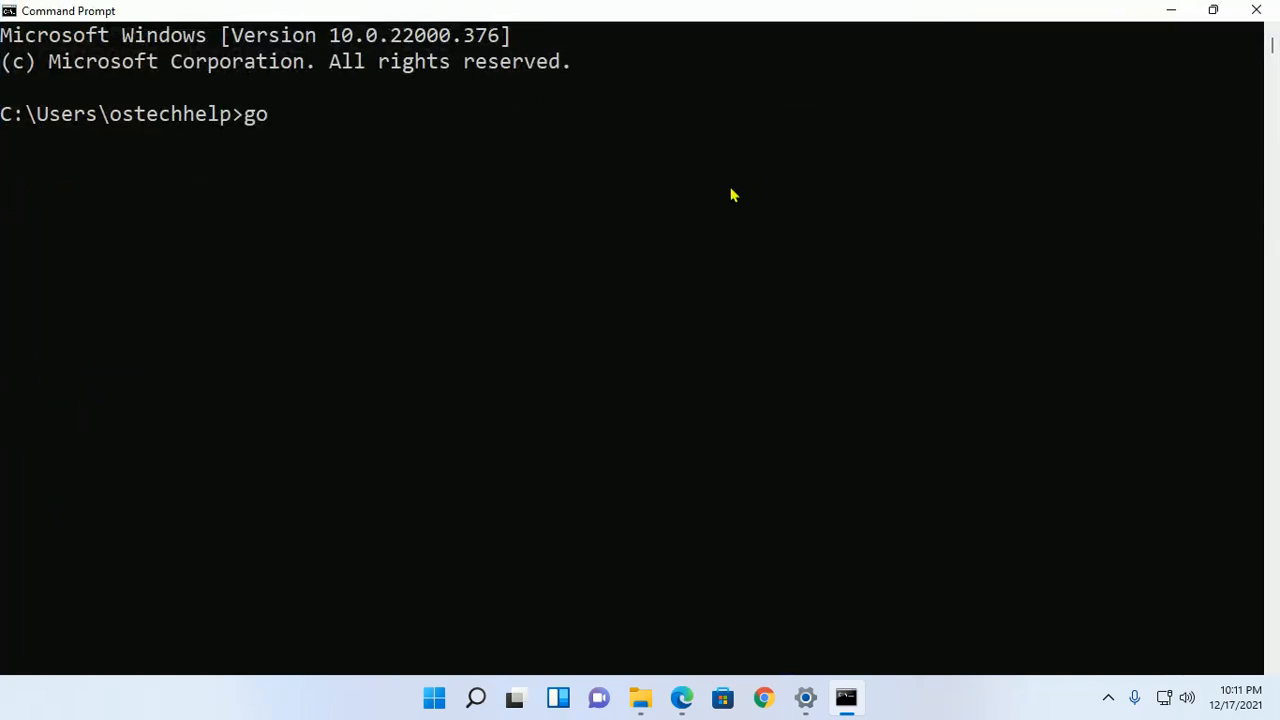
{"action": "type", "text": "version"}
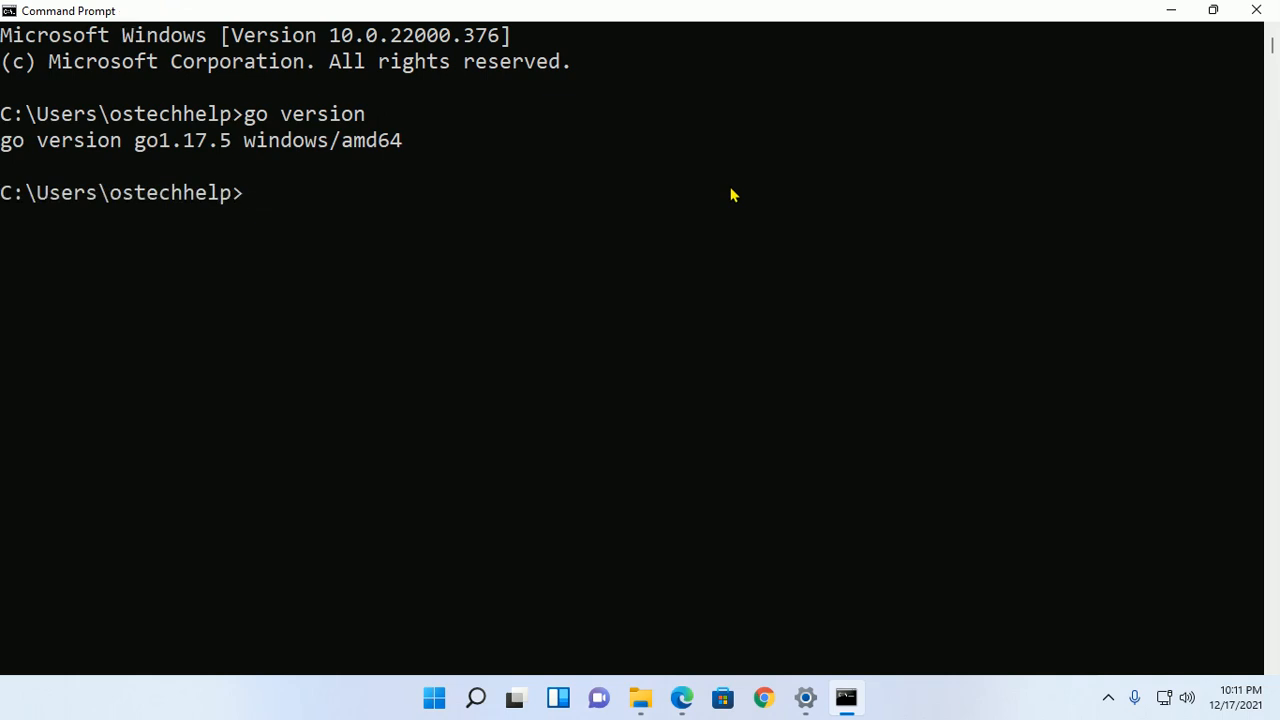
{"action": "left_click_drag", "start_coordinate": [0, 140], "coordinate": [402, 140]}
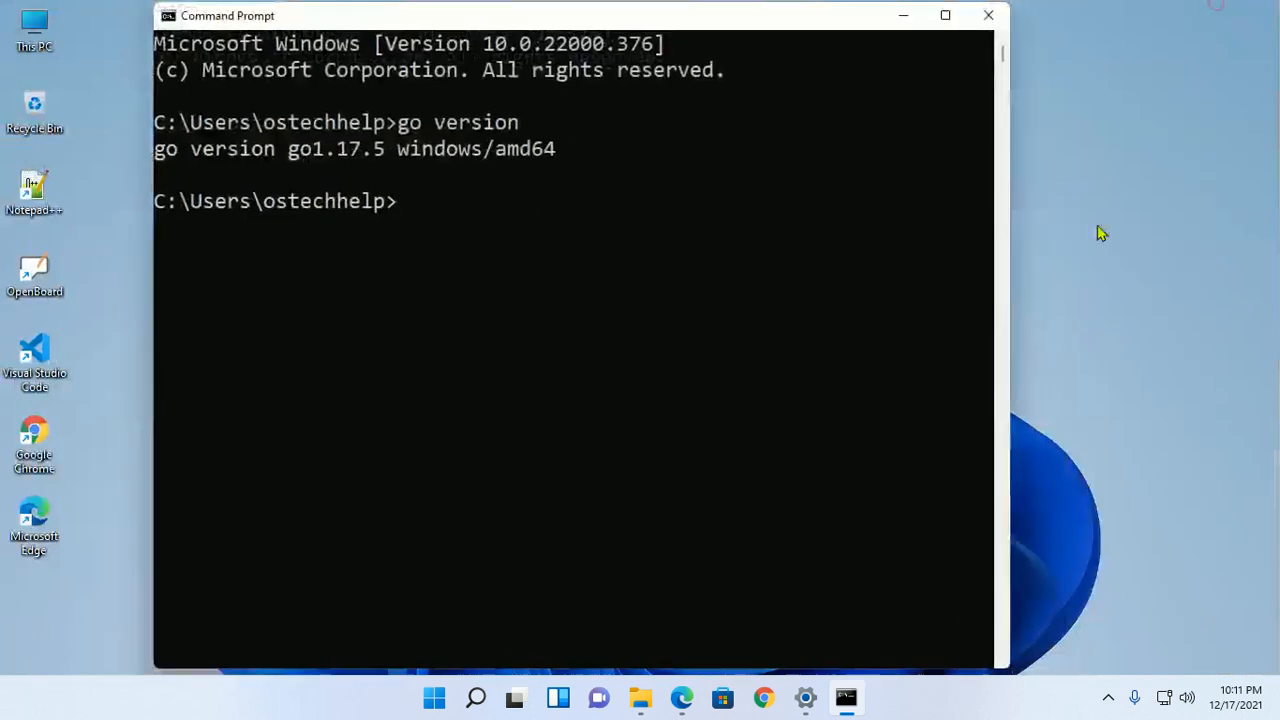
{"action": "left_click", "coordinate": [984, 17]}
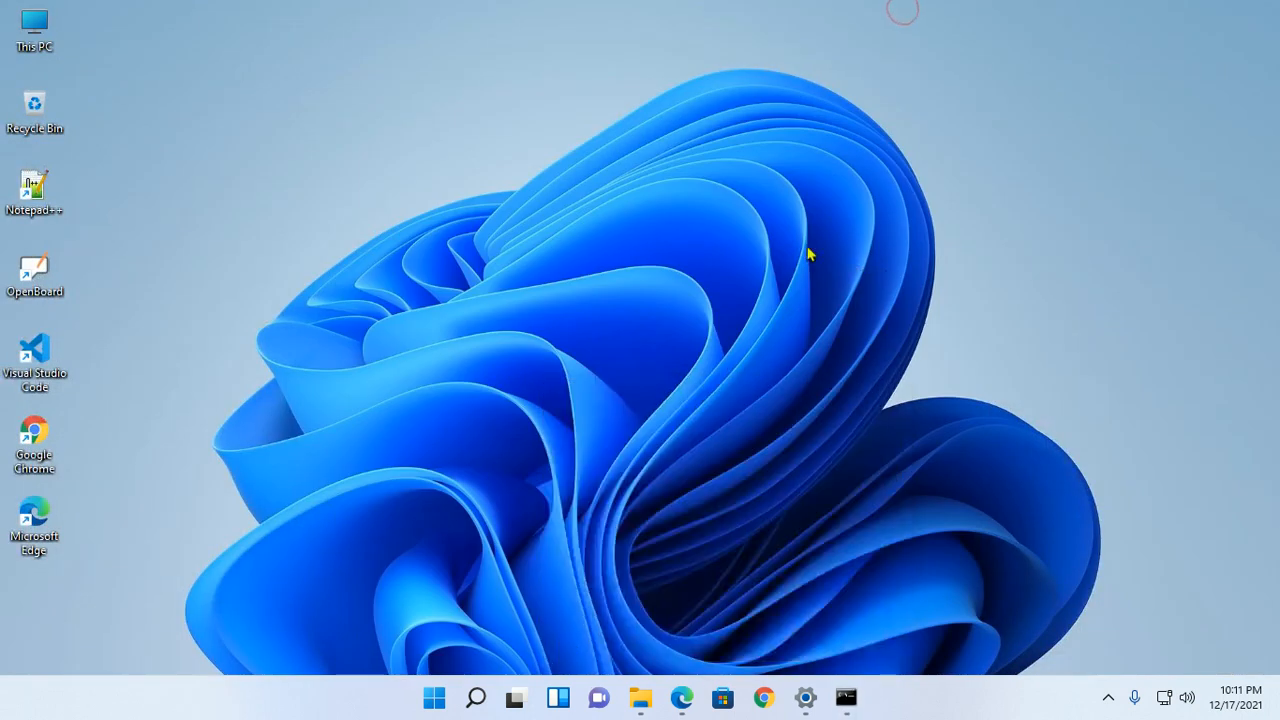
{"action": "mouse_move", "coordinate": [667, 208]}
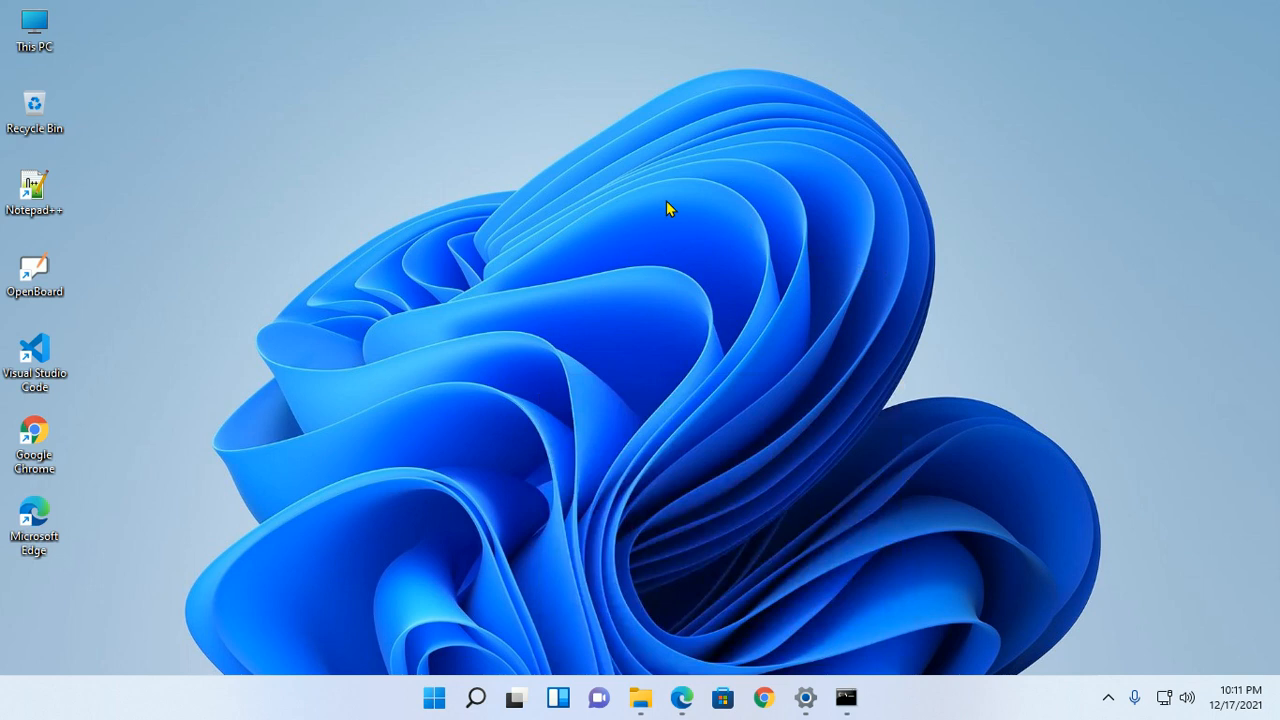